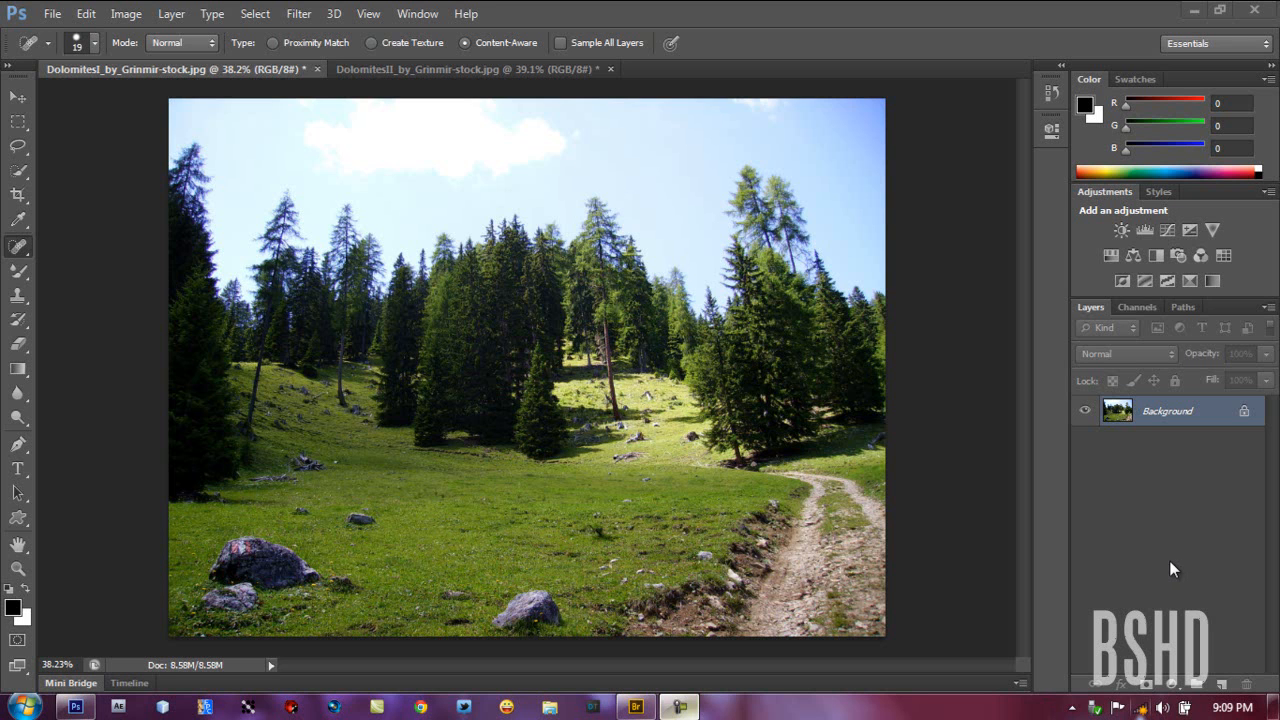
# Check the Photoshop version info, then choose an interface colour theme in Preferences
pyautogui.click(464, 12)
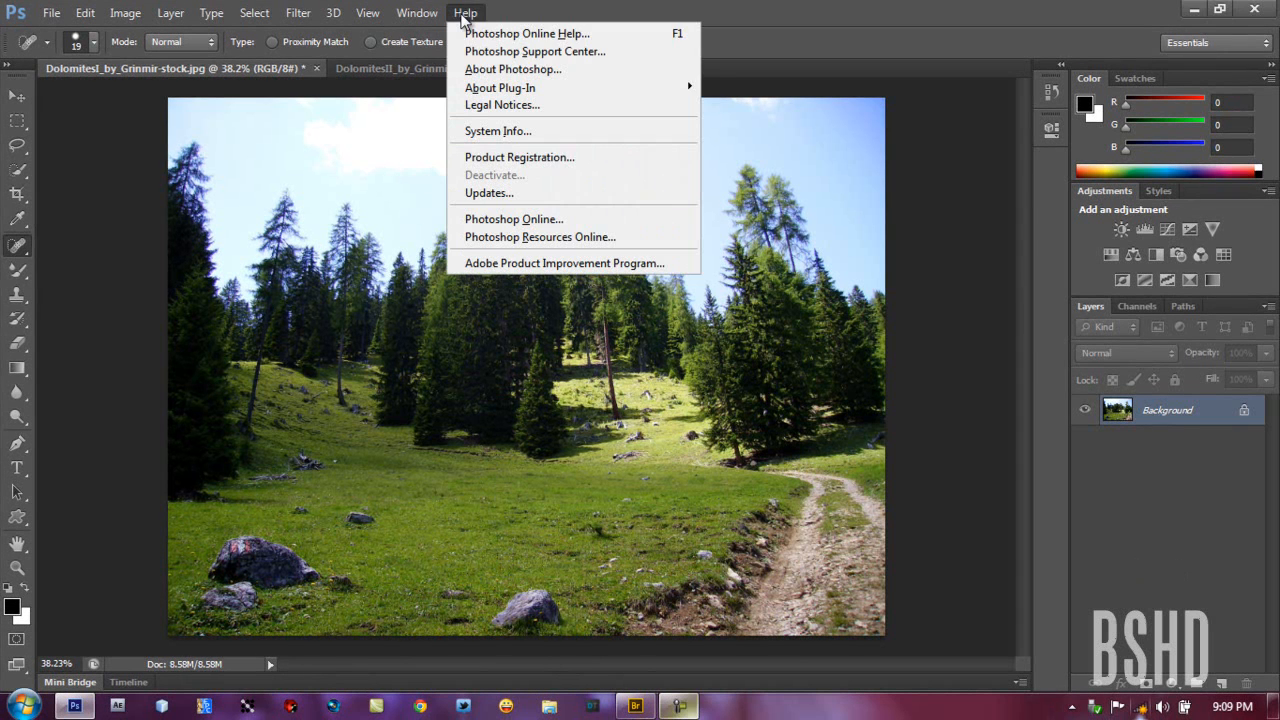
pyautogui.click(470, 68)
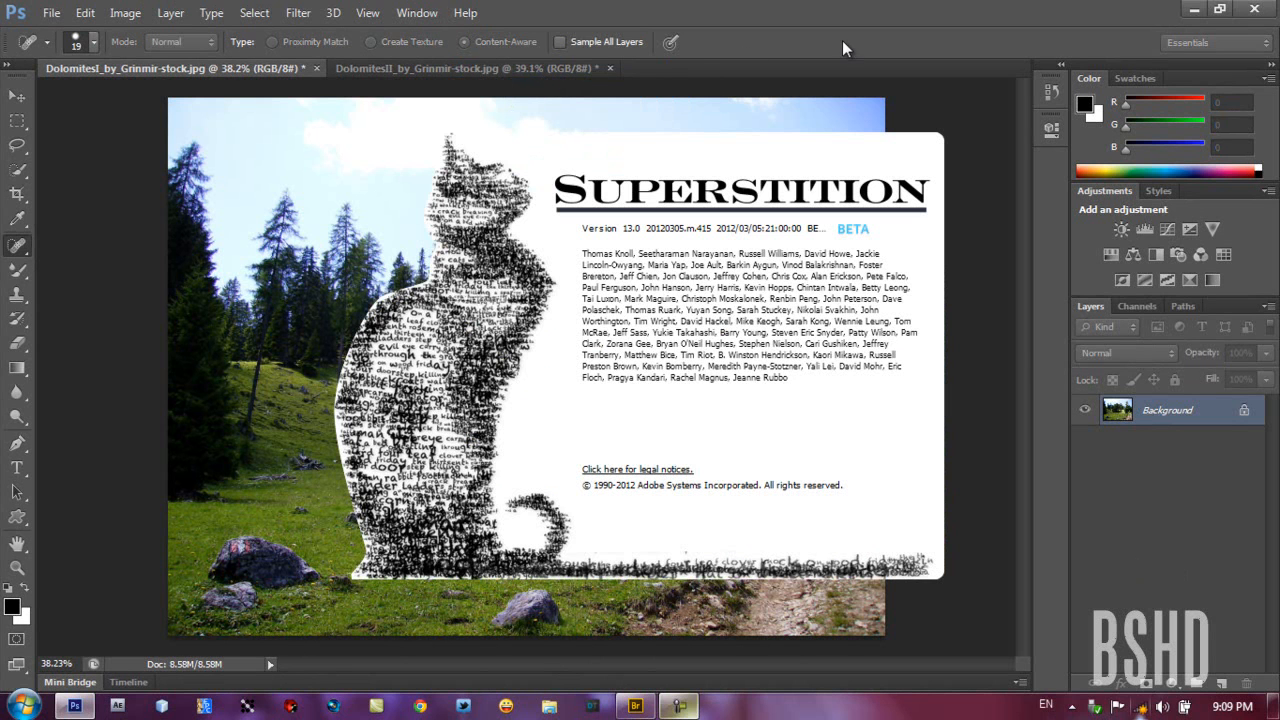
pyautogui.moveTo(616, 228)
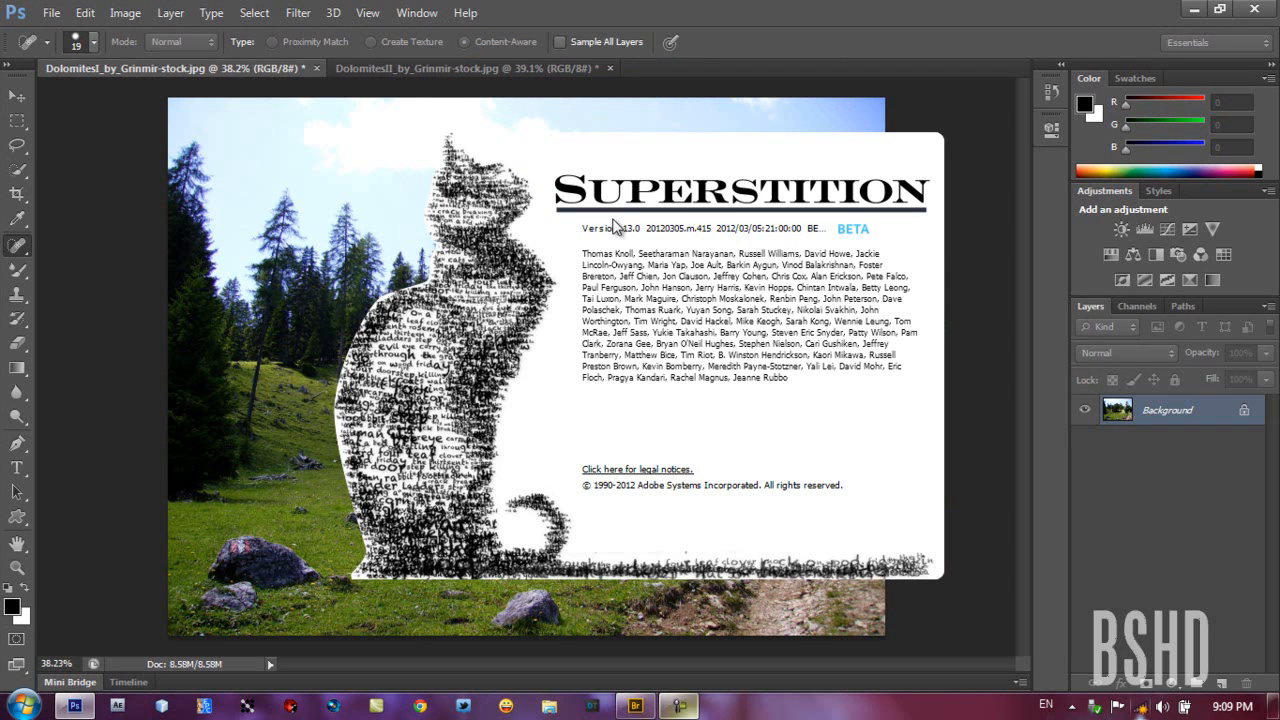
pyautogui.moveTo(788, 252)
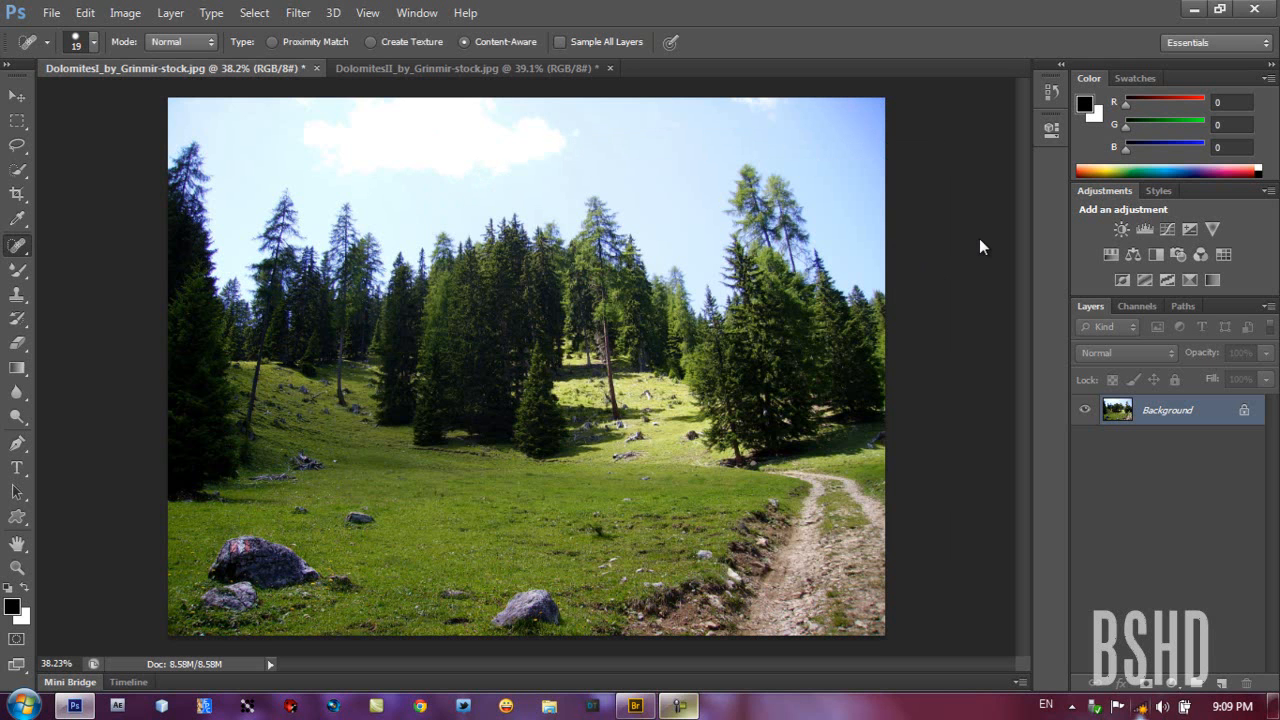
pyautogui.moveTo(102, 180)
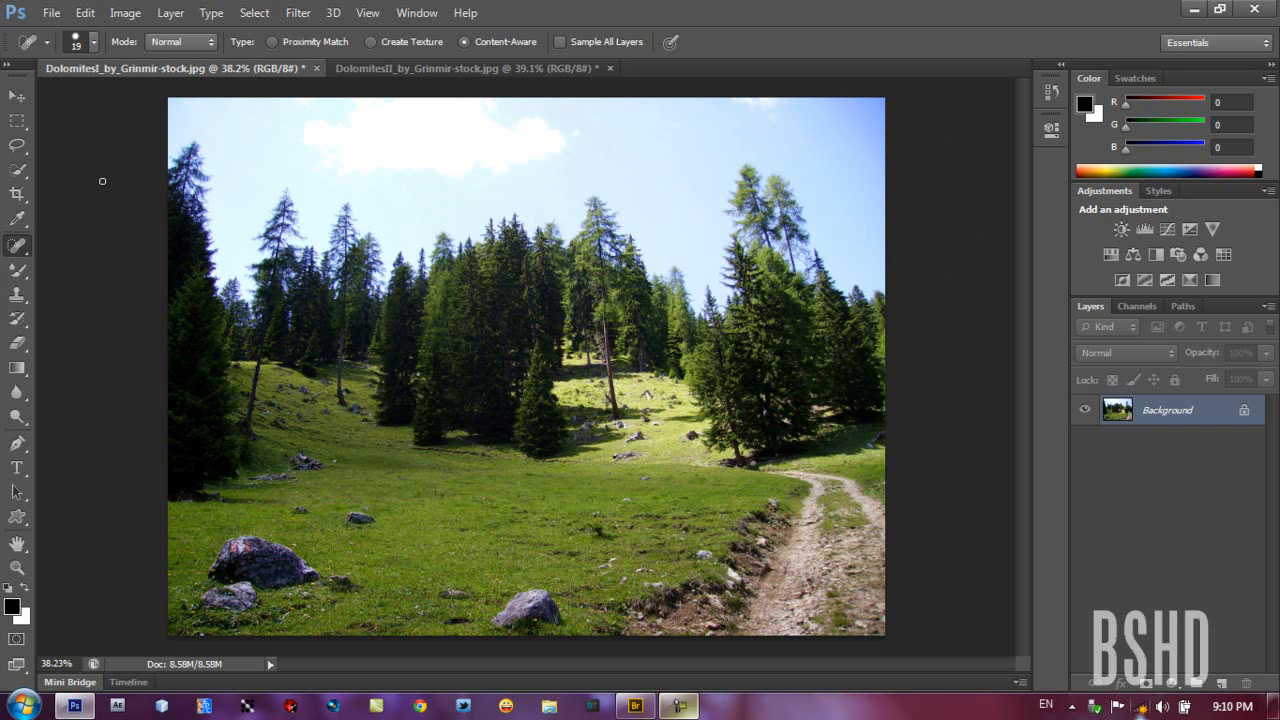
pyautogui.moveTo(648, 214)
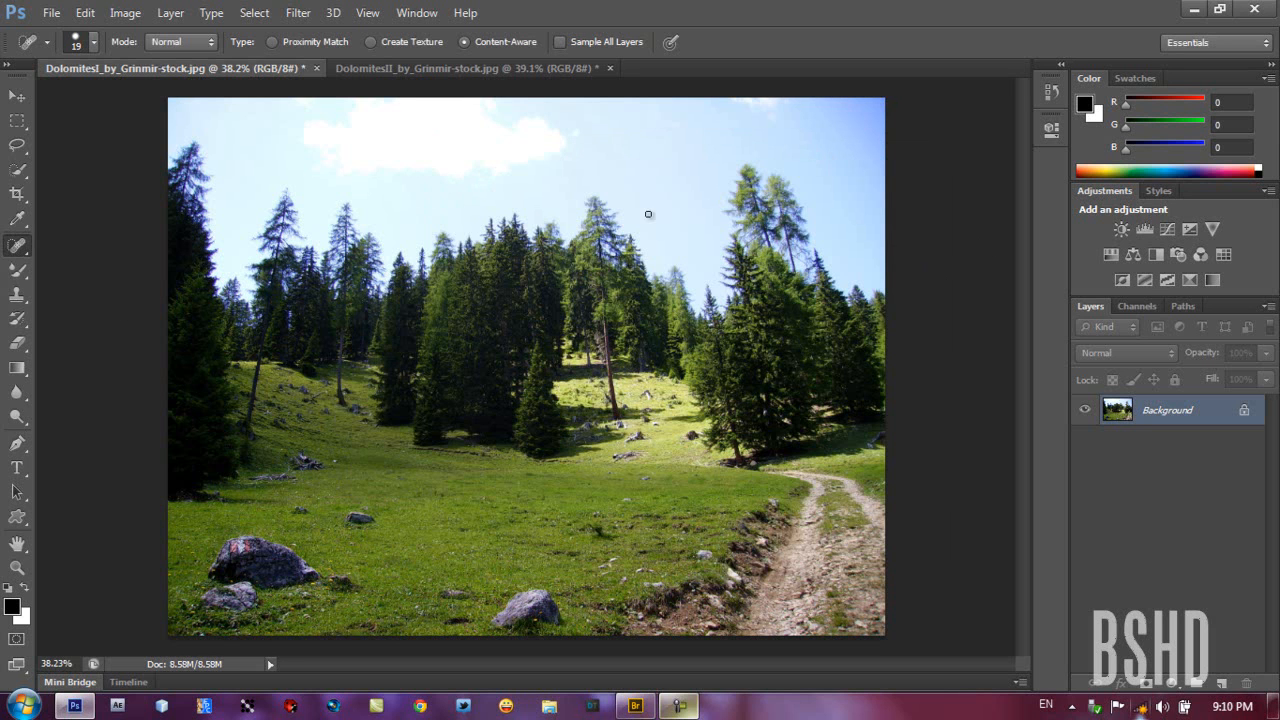
pyautogui.moveTo(976, 384)
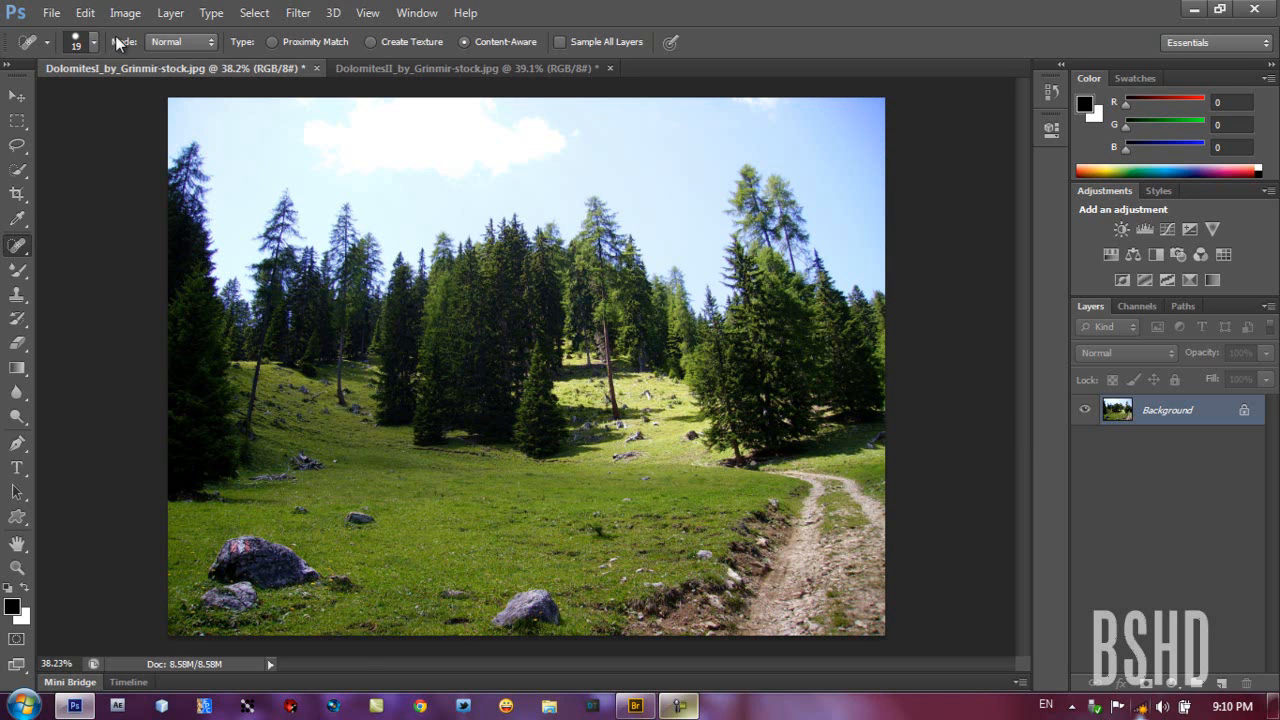
pyautogui.click(84, 12)
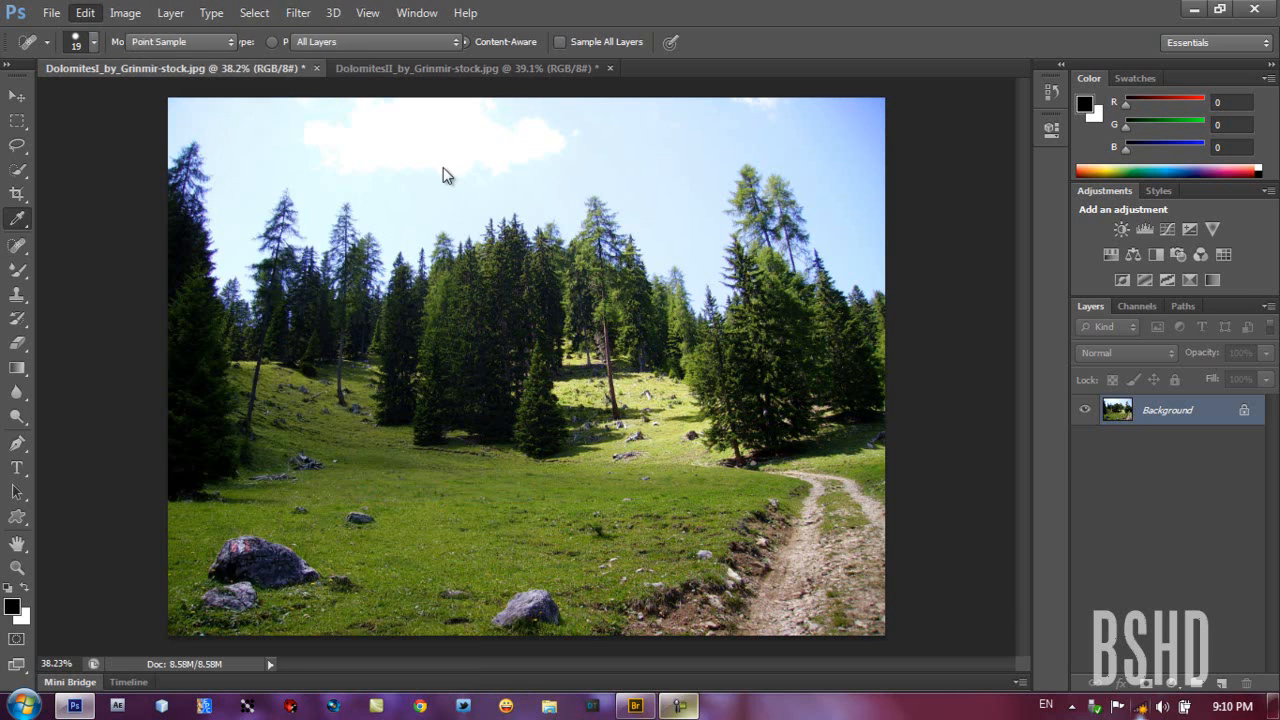
pyautogui.click(84, 12)
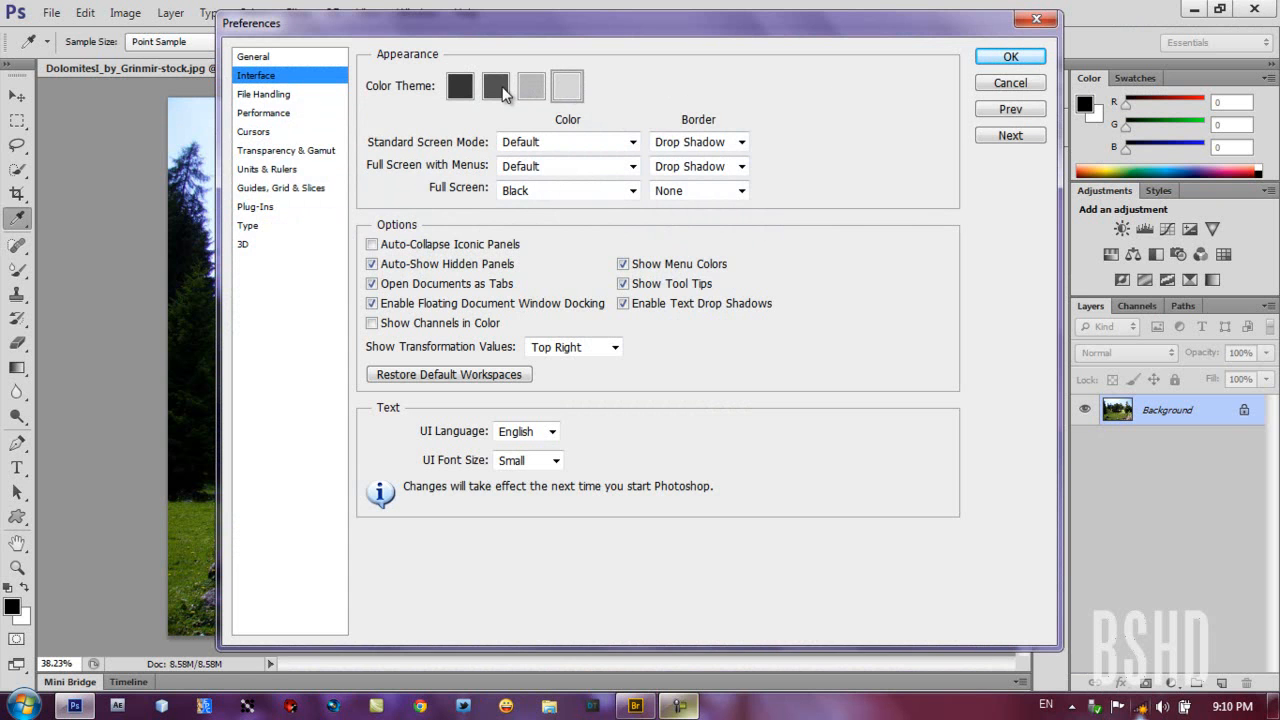
pyautogui.click(496, 84)
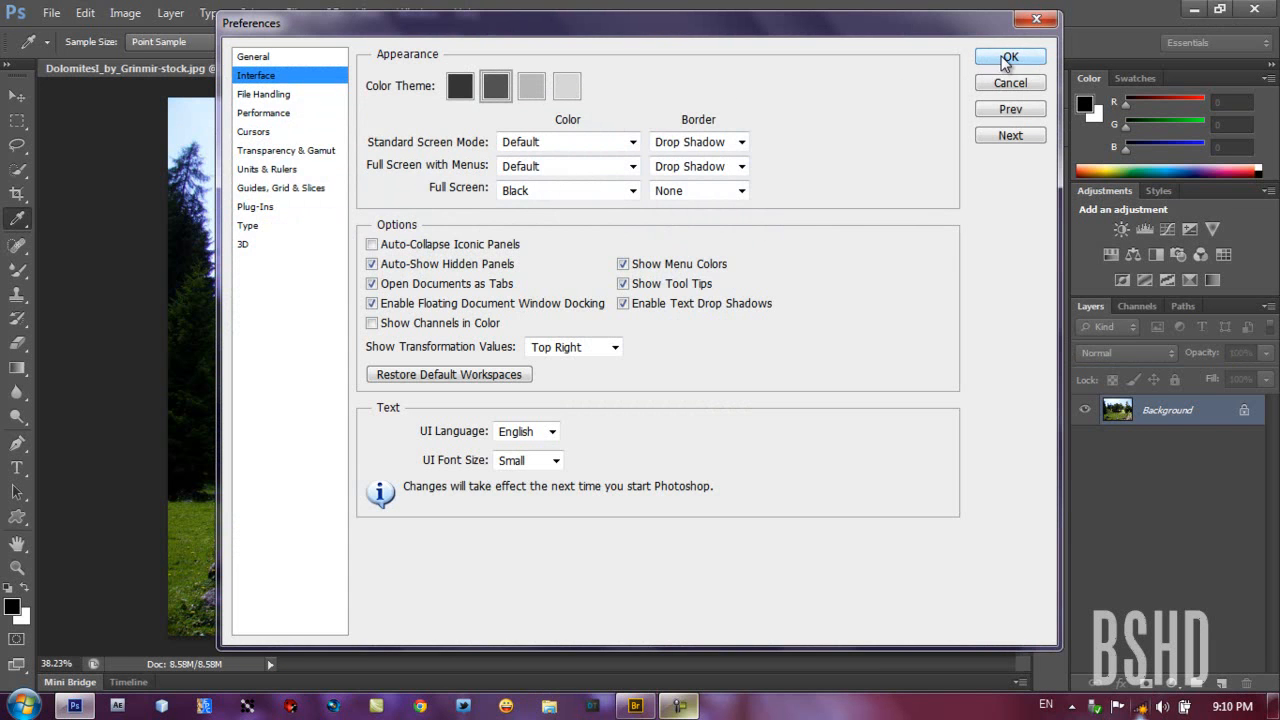
pyautogui.click(1008, 56)
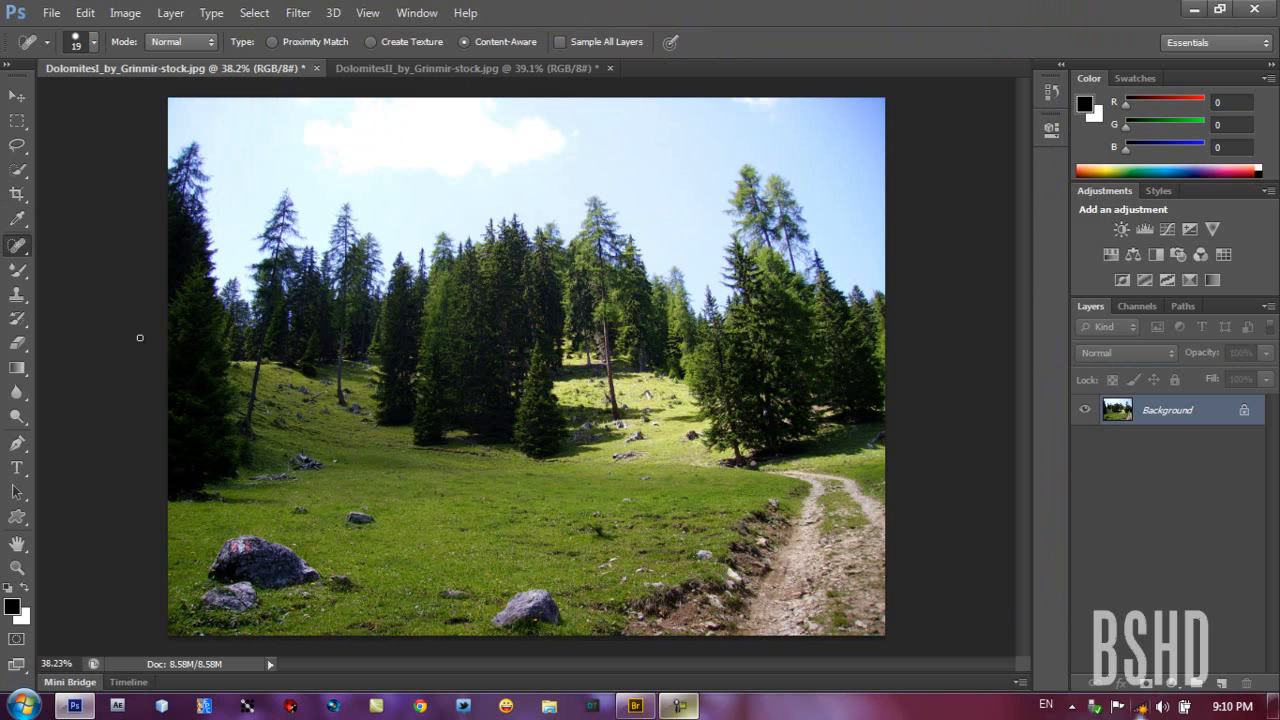
pyautogui.moveTo(88, 276)
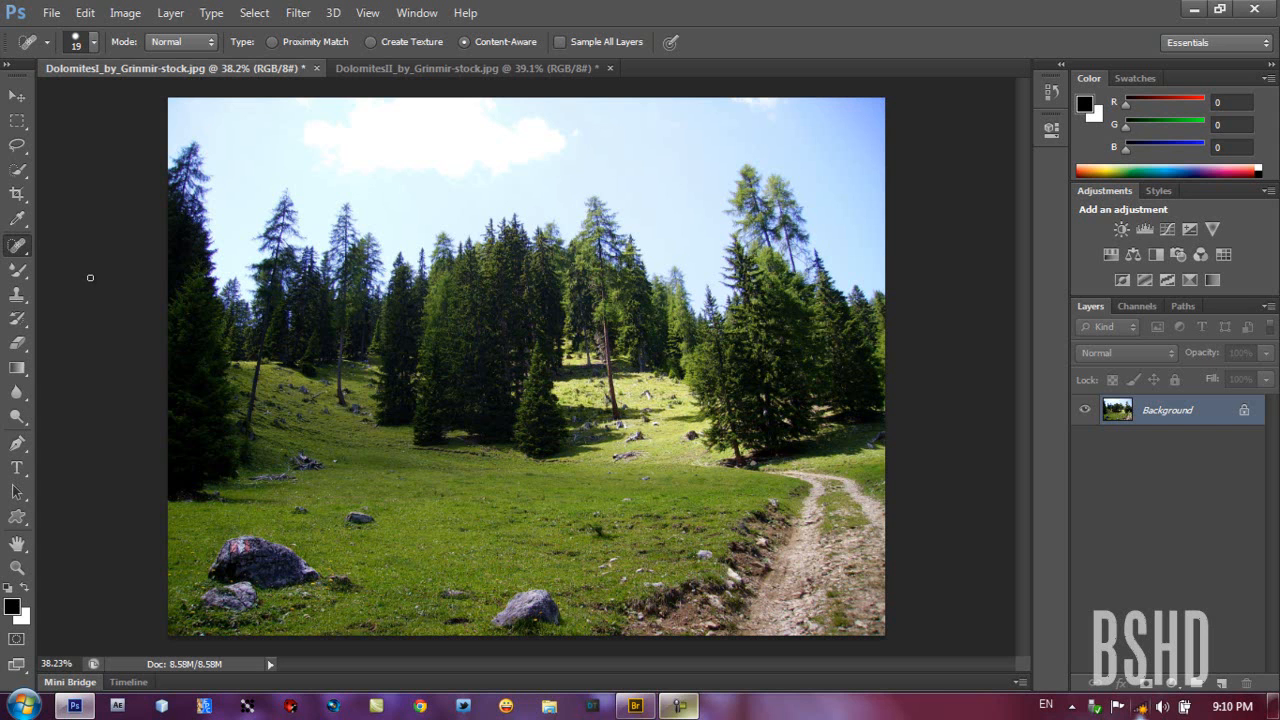
pyautogui.moveTo(82, 210)
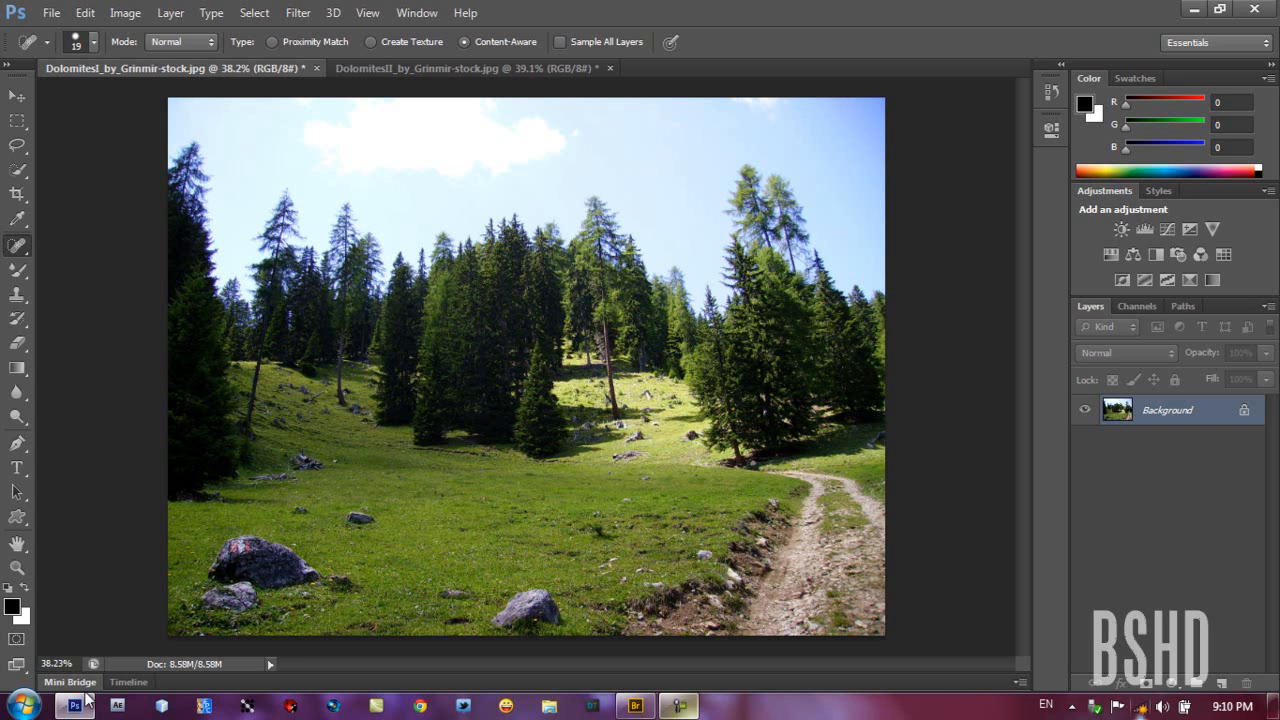
# Browse the photo folder's thumbnails in Mini Bridge
pyautogui.click(68, 680)
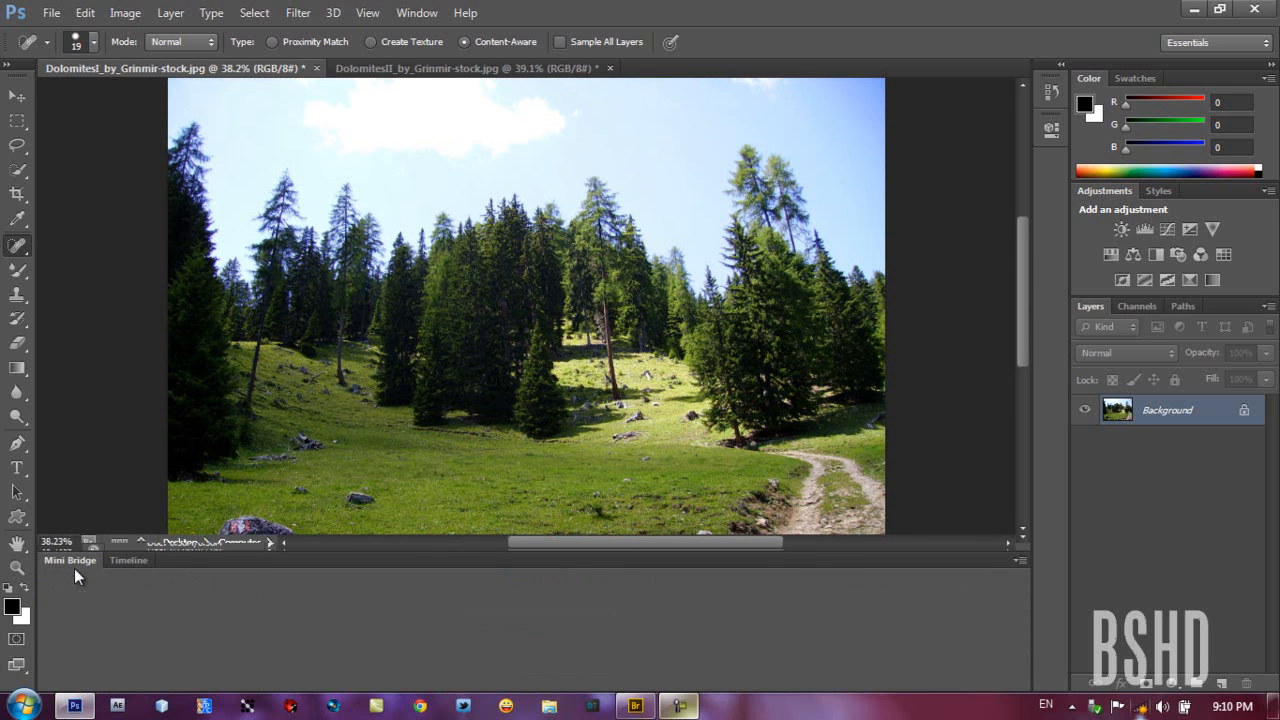
pyautogui.click(70, 560)
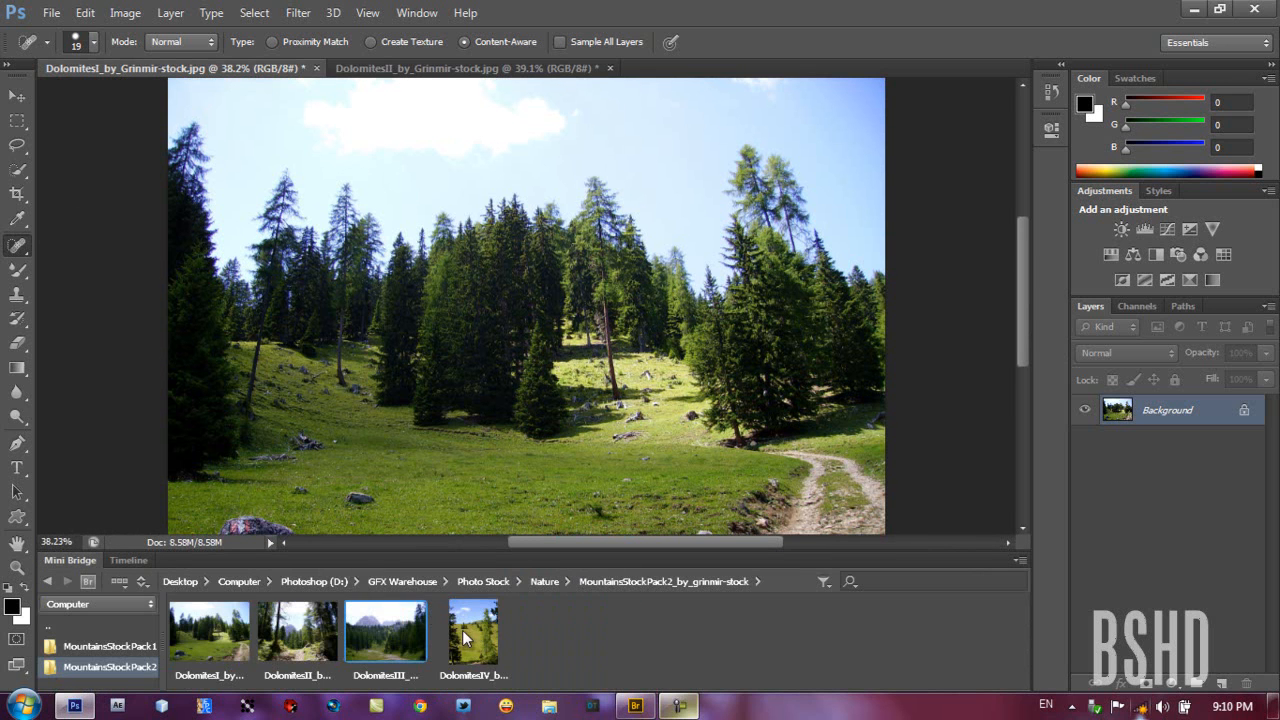
pyautogui.moveTo(960, 308)
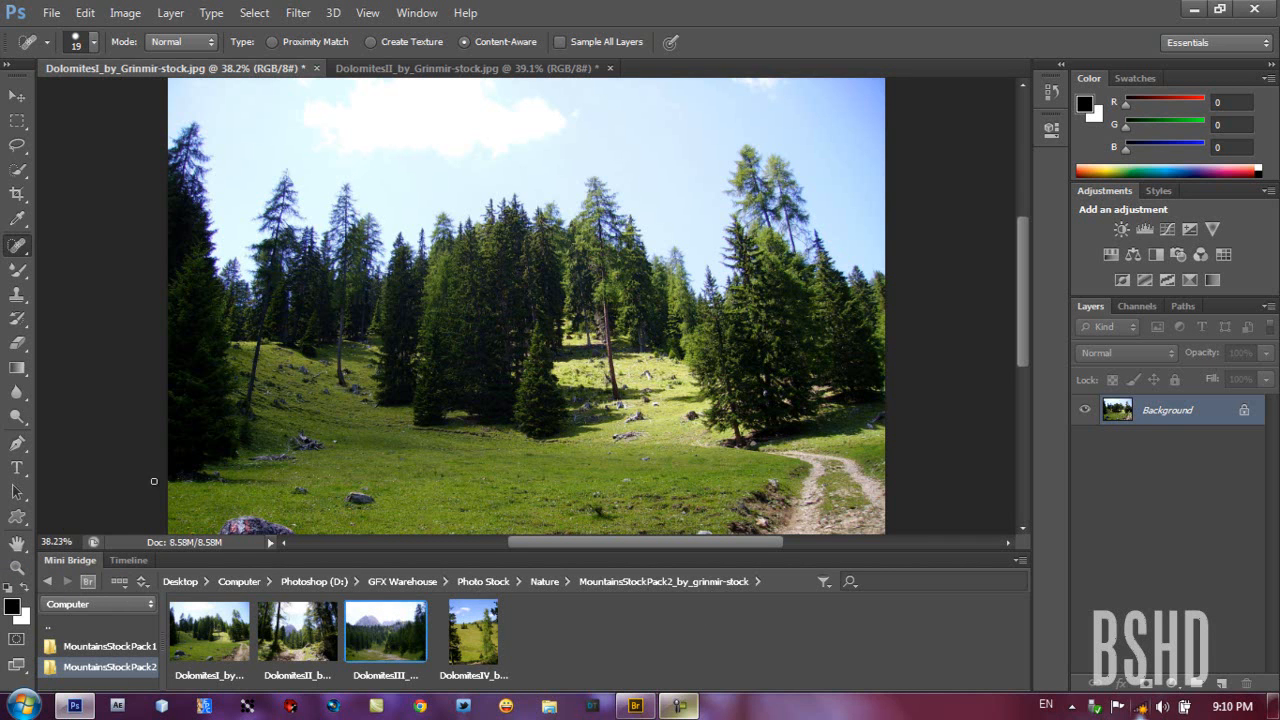
pyautogui.moveTo(504, 428)
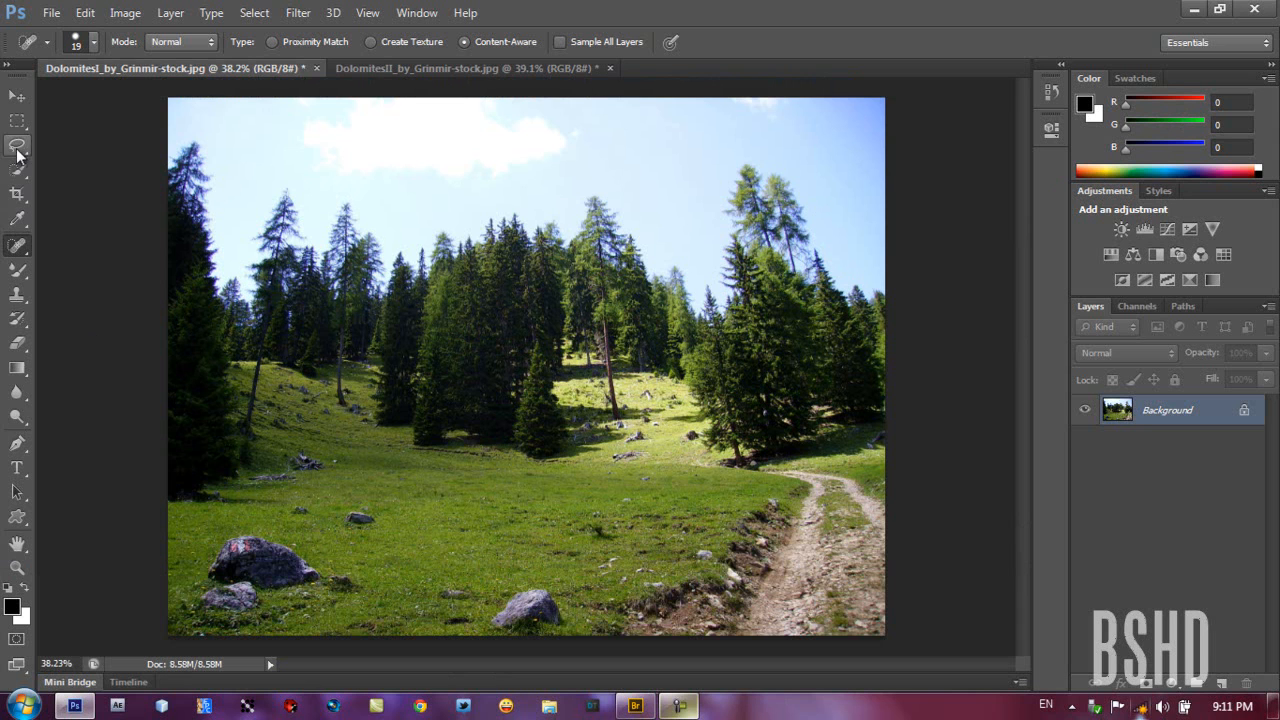
# Try a small crop and a straightening line across the meadow, then undo and cancel the crop
pyautogui.click(16, 194)
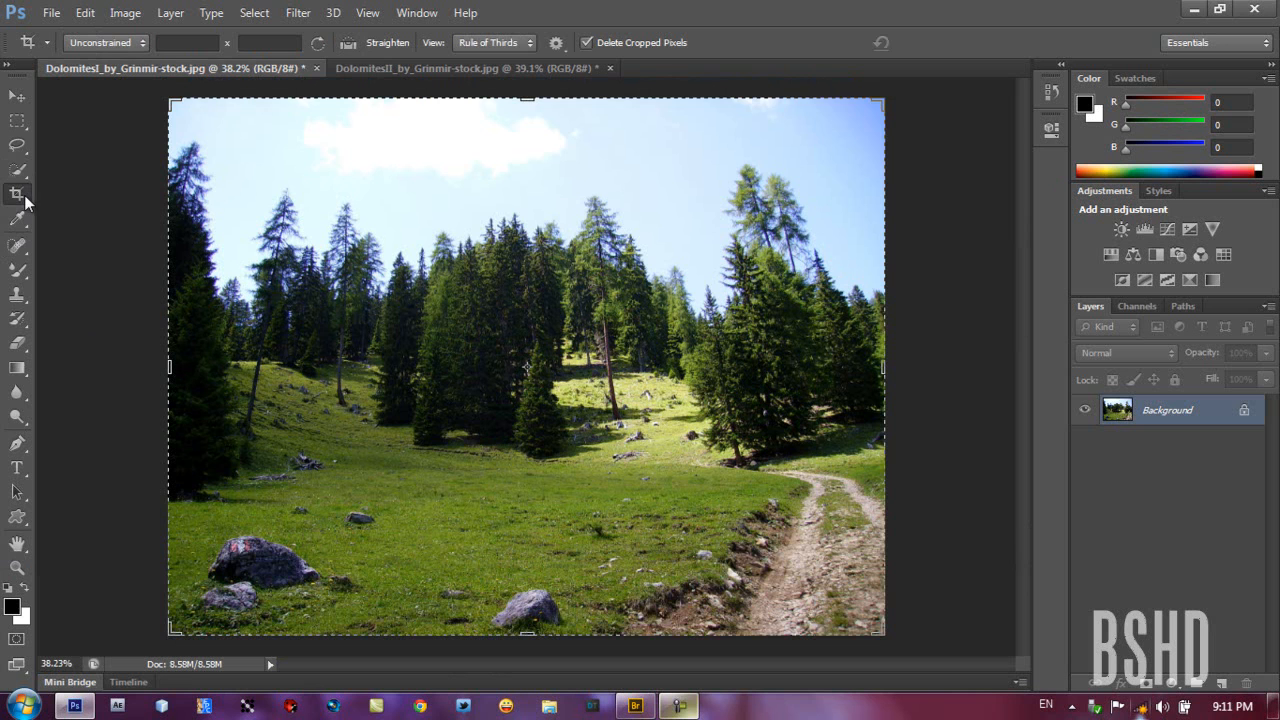
pyautogui.moveTo(64, 160)
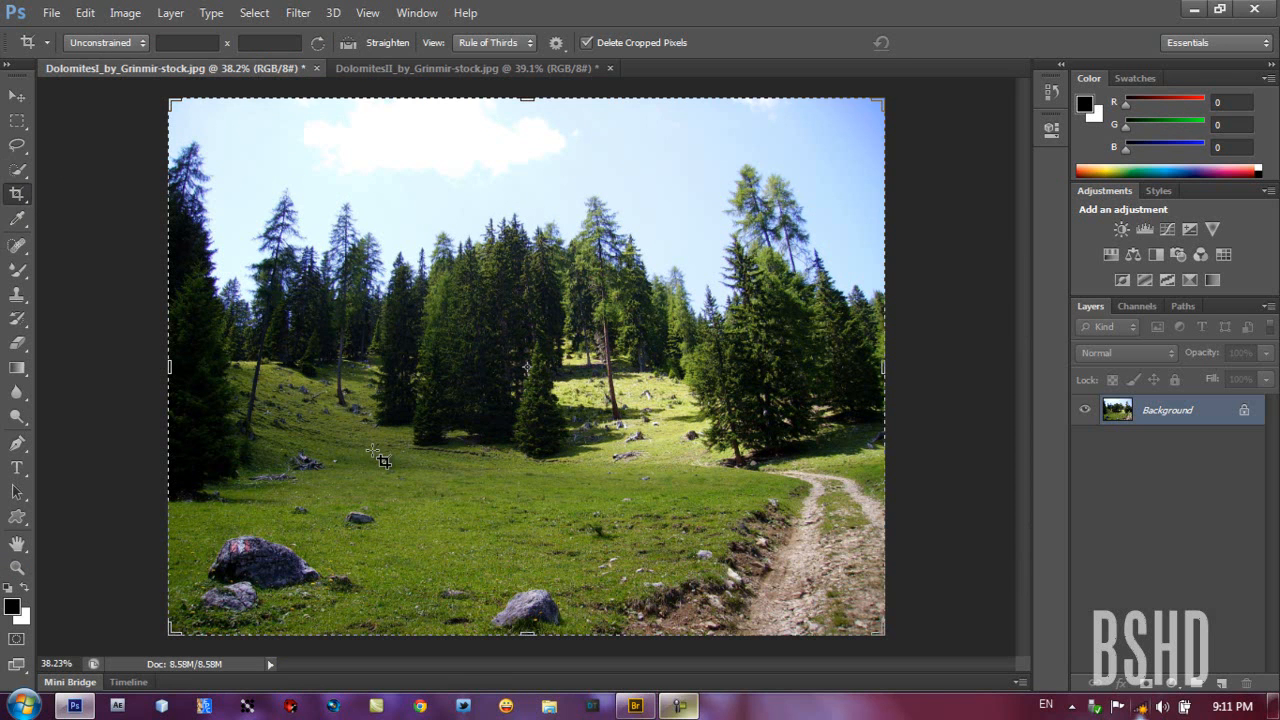
pyautogui.moveTo(372, 452); pyautogui.dragTo(484, 476)
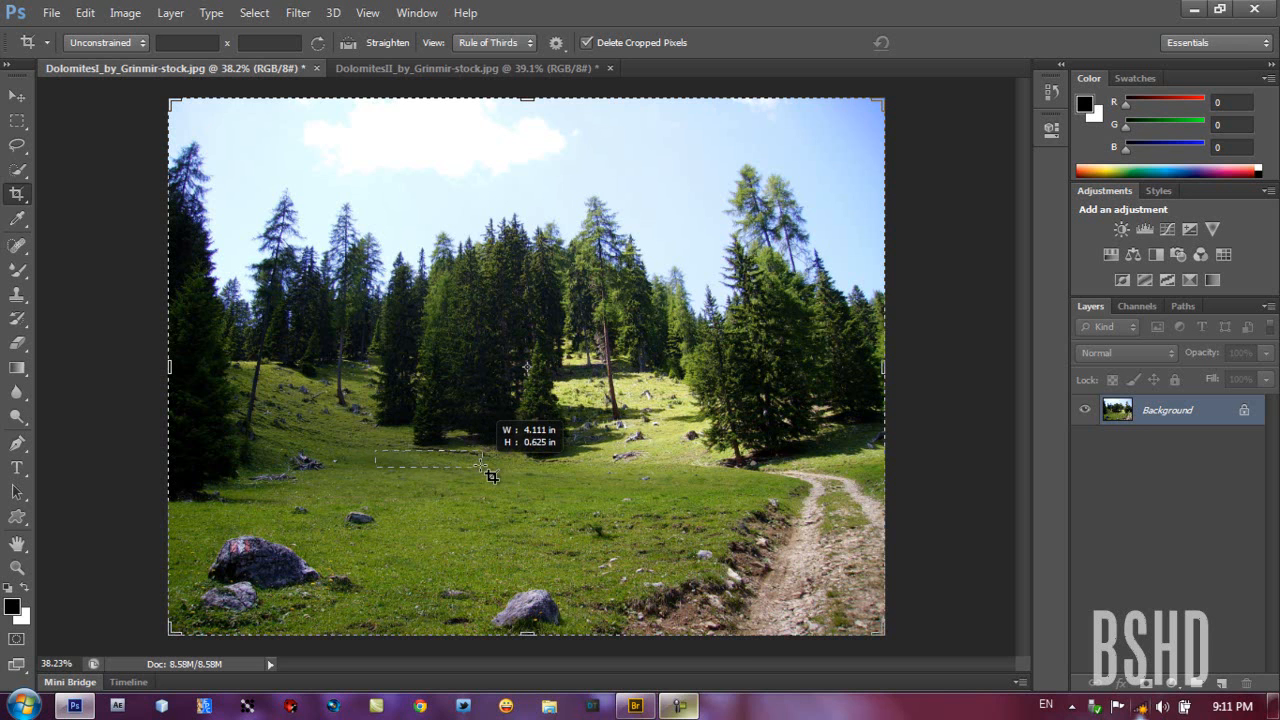
pyautogui.press('ctrl+z')
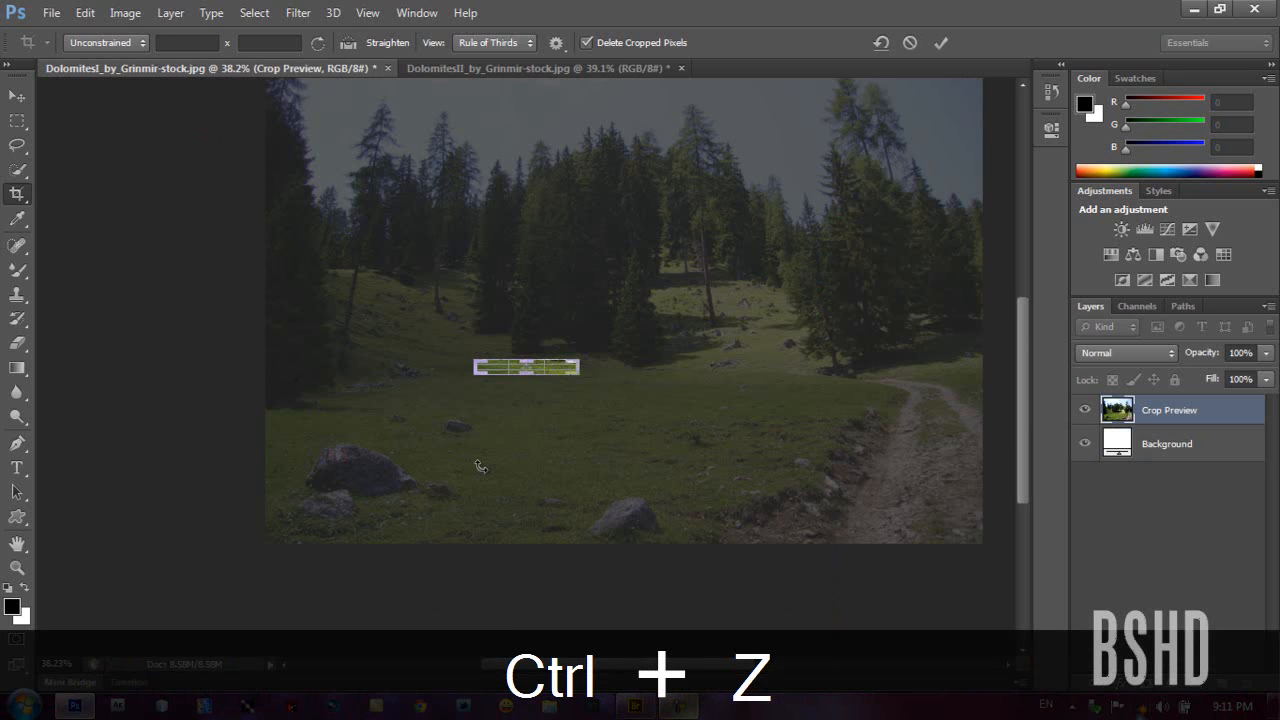
pyautogui.press('ctrl+z')
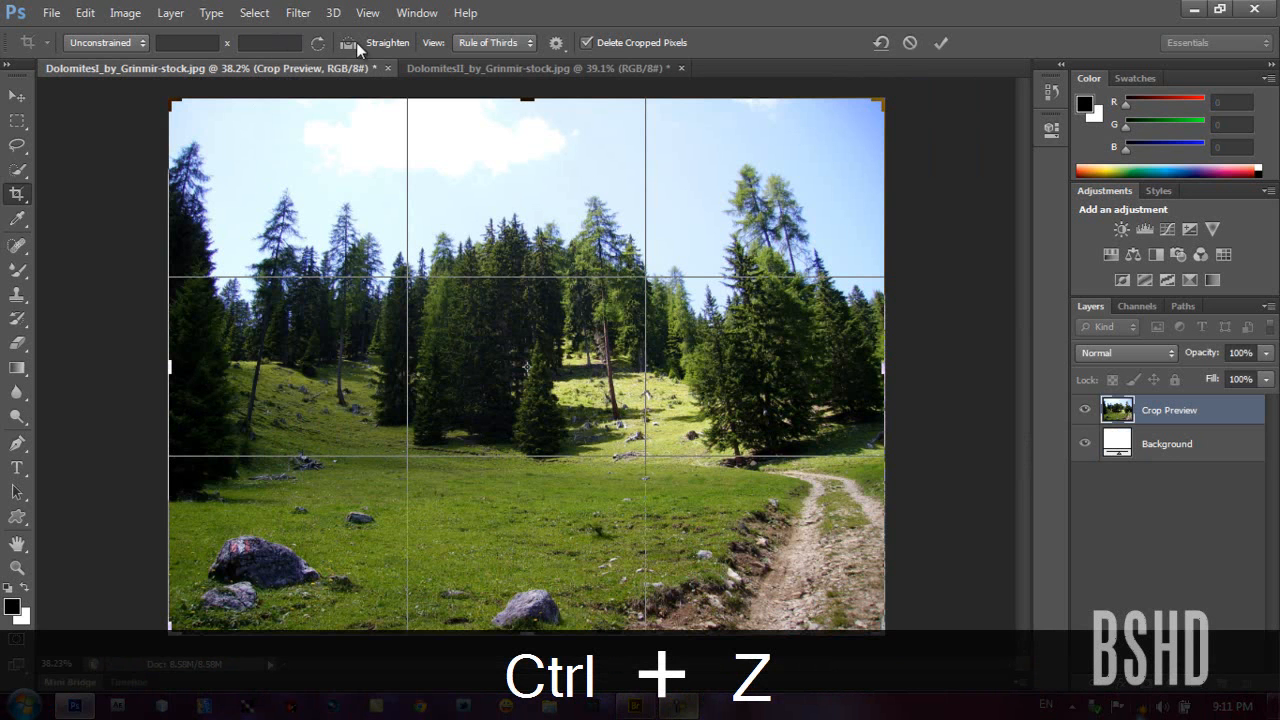
pyautogui.press('ctrl+z')
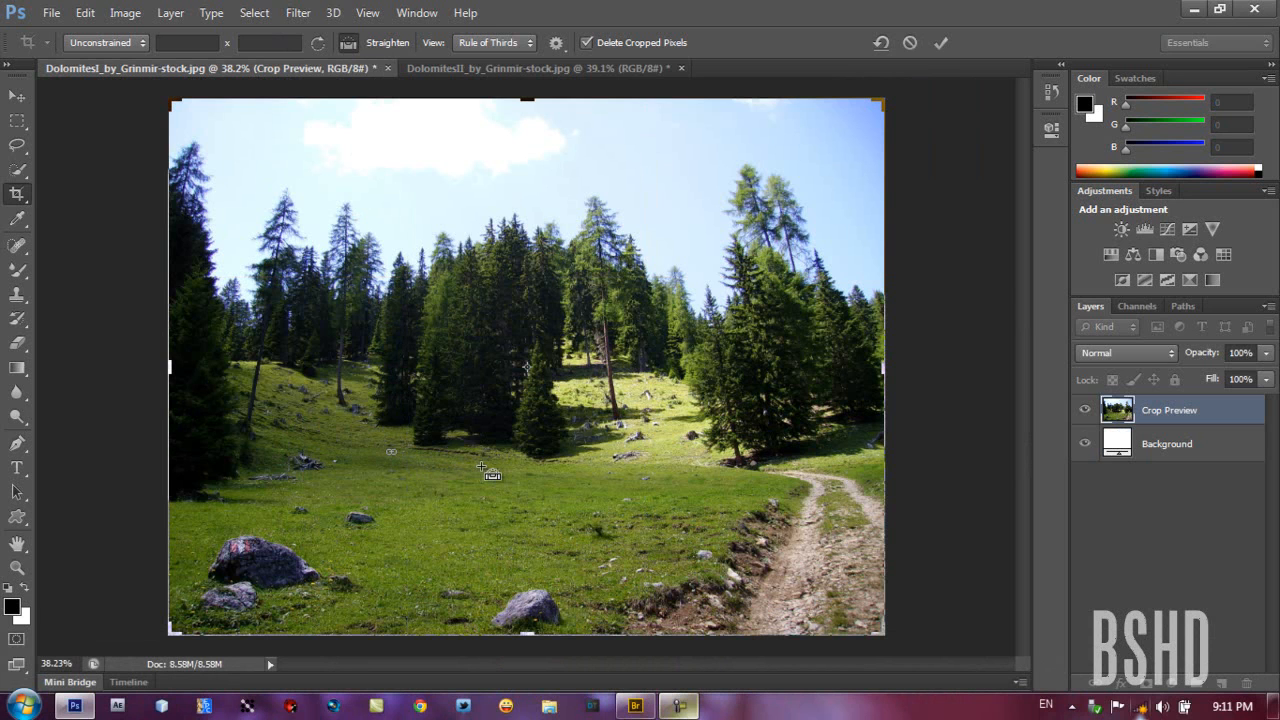
pyautogui.moveTo(390, 452); pyautogui.dragTo(500, 464)
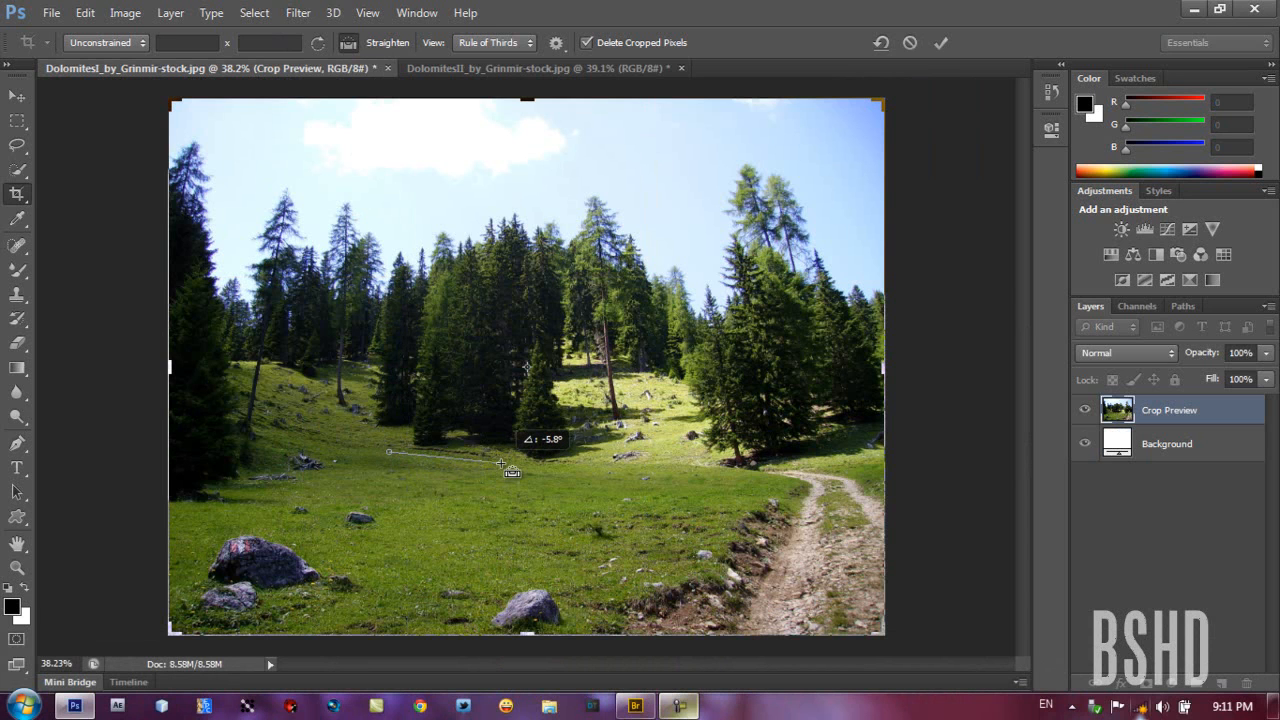
pyautogui.moveTo(504, 464); pyautogui.dragTo(510, 468)
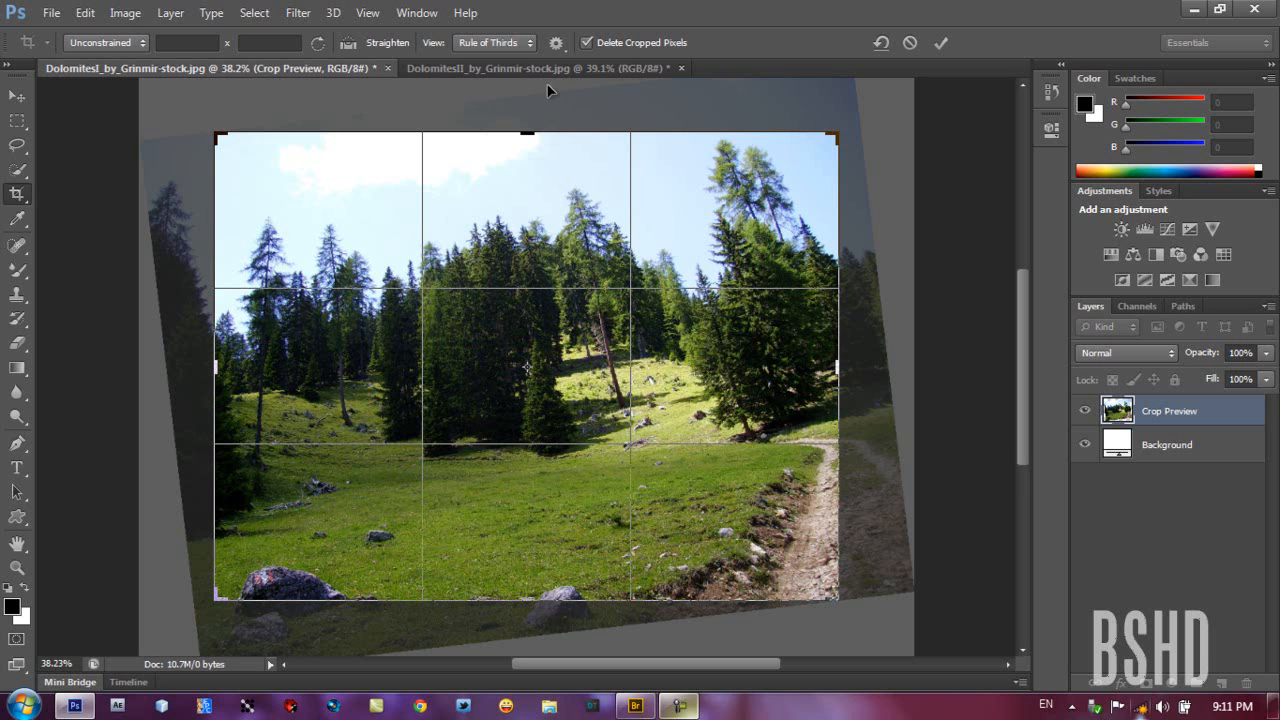
pyautogui.moveTo(170, 396)
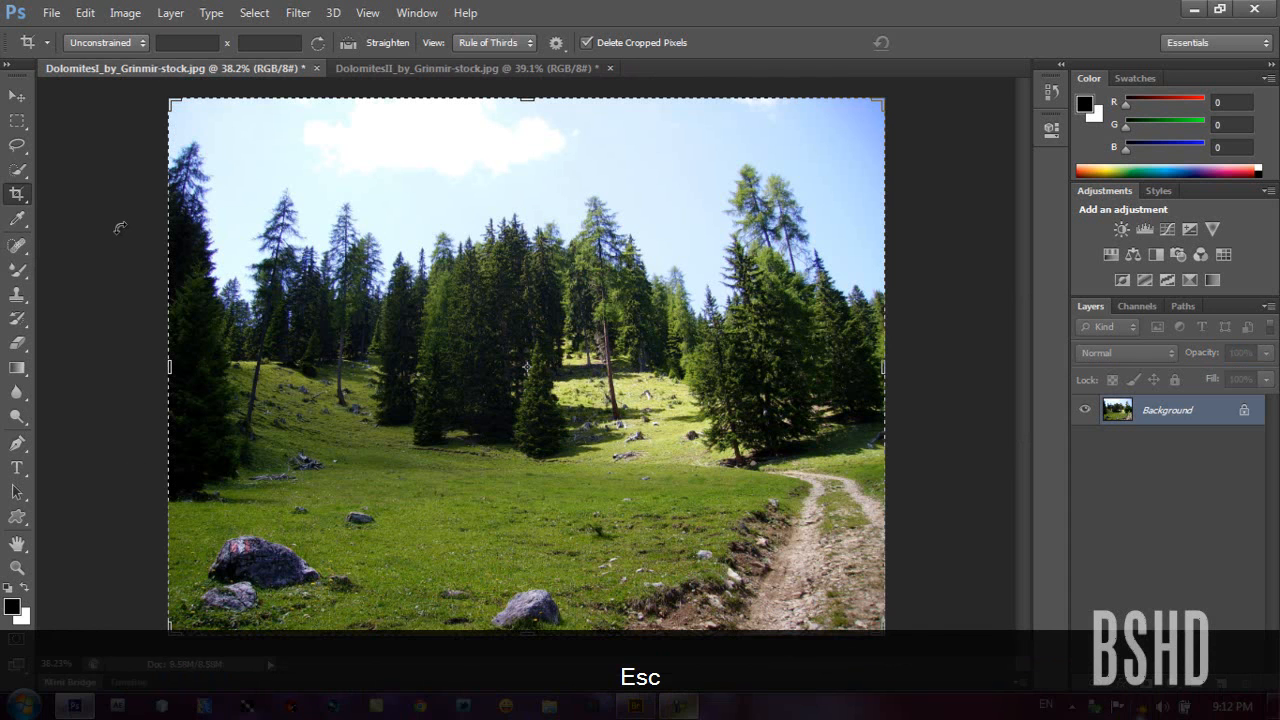
pyautogui.press('Escape')
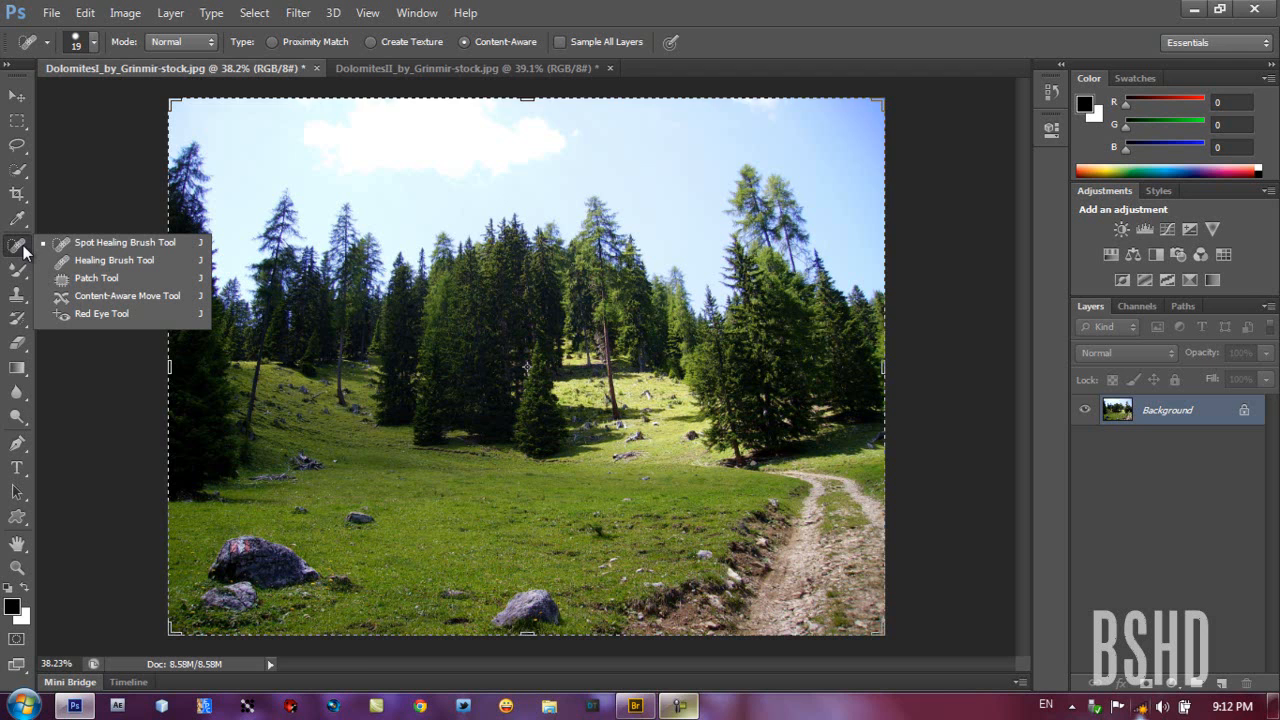
pyautogui.moveTo(126, 296)
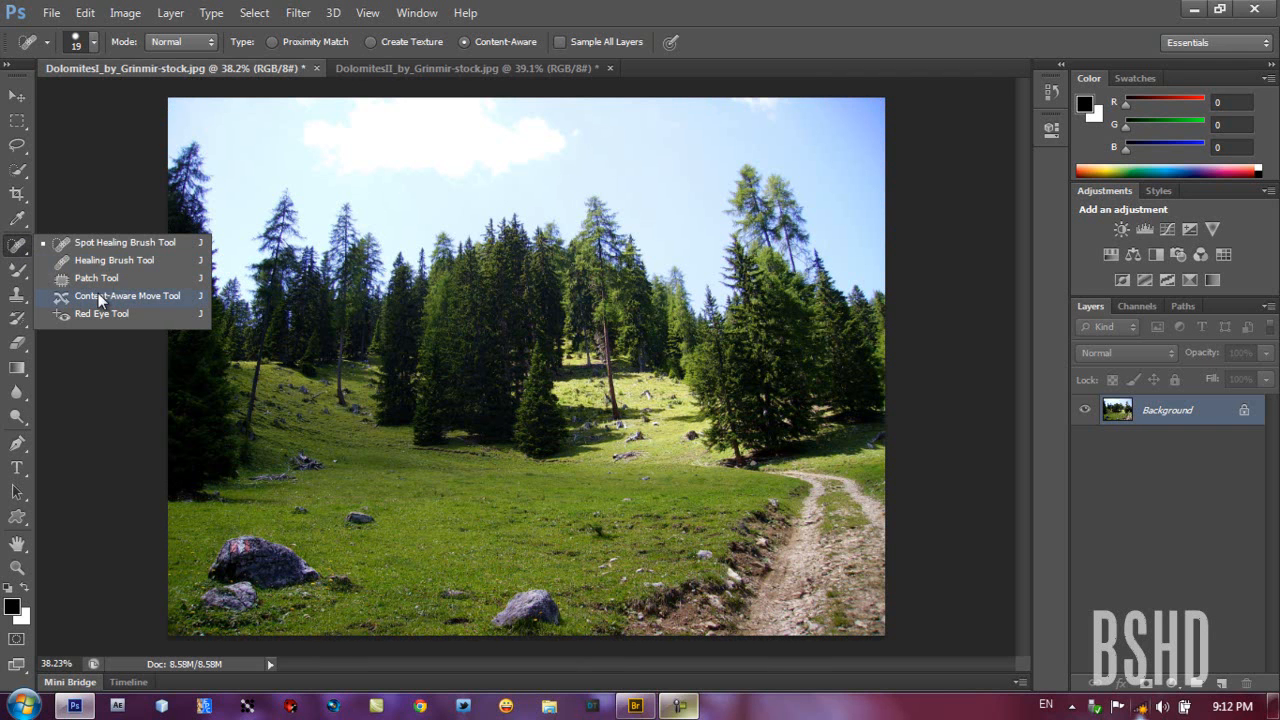
# Lasso the small rock with the Content-Aware Move Tool and drag it right across the grass
pyautogui.click(128, 296)
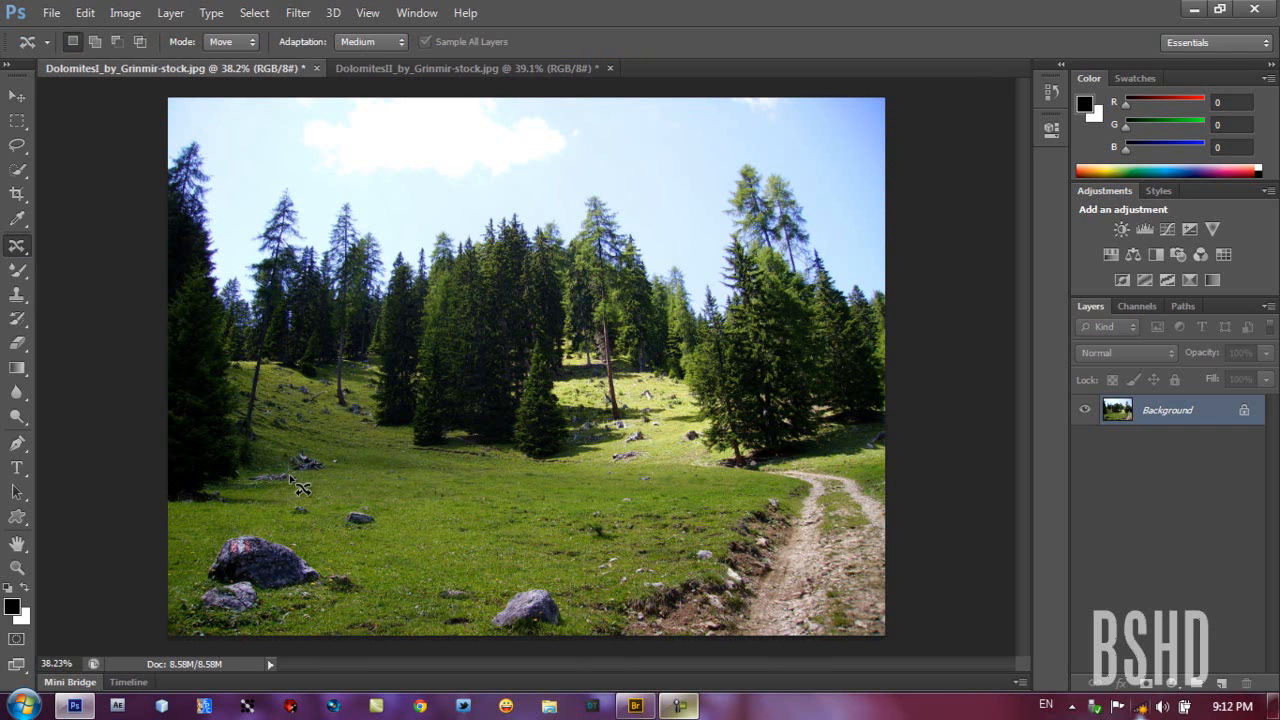
pyautogui.moveTo(398, 478)
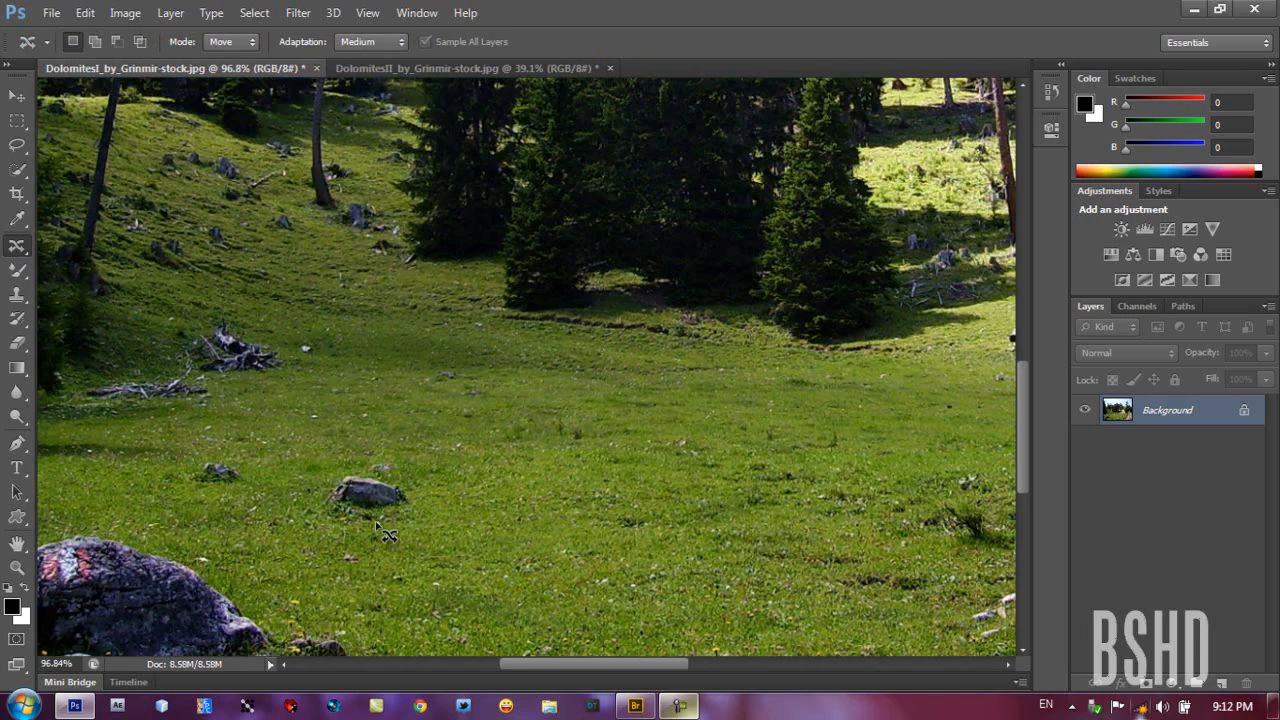
pyautogui.moveTo(370, 488)
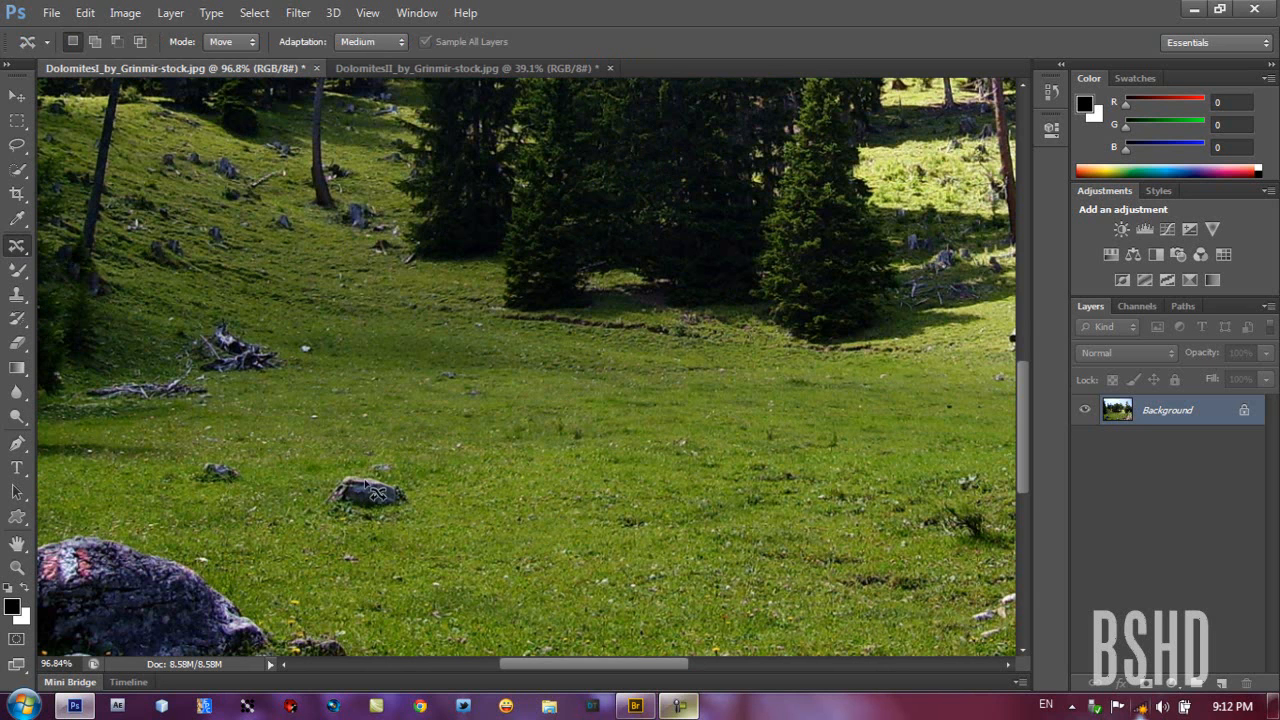
pyautogui.moveTo(350, 528)
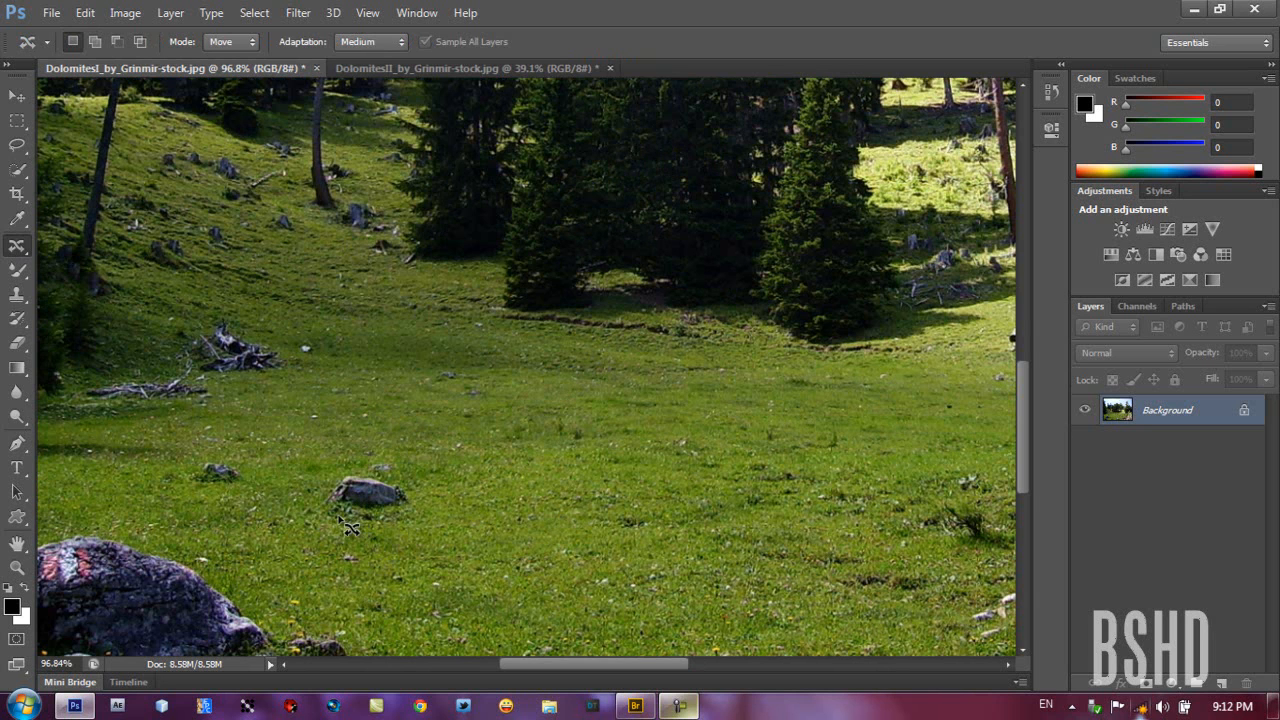
pyautogui.moveTo(428, 512)
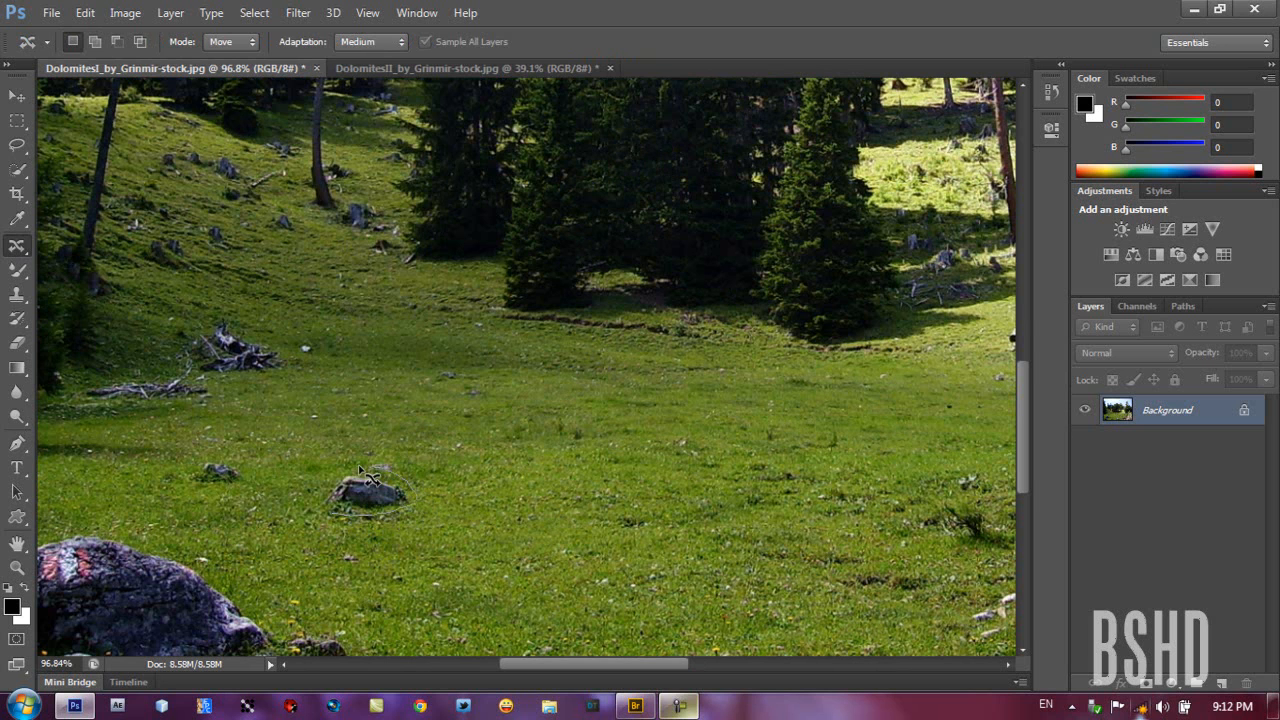
pyautogui.moveTo(340, 520)
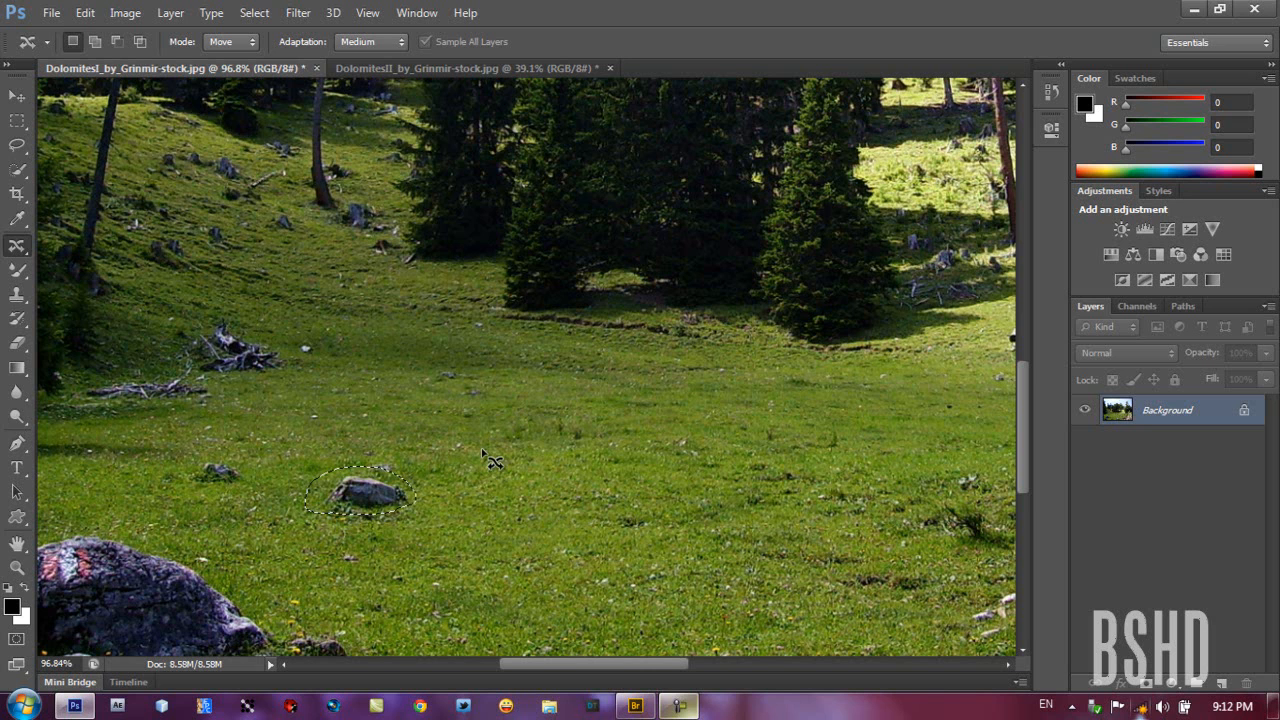
pyautogui.moveTo(378, 498)
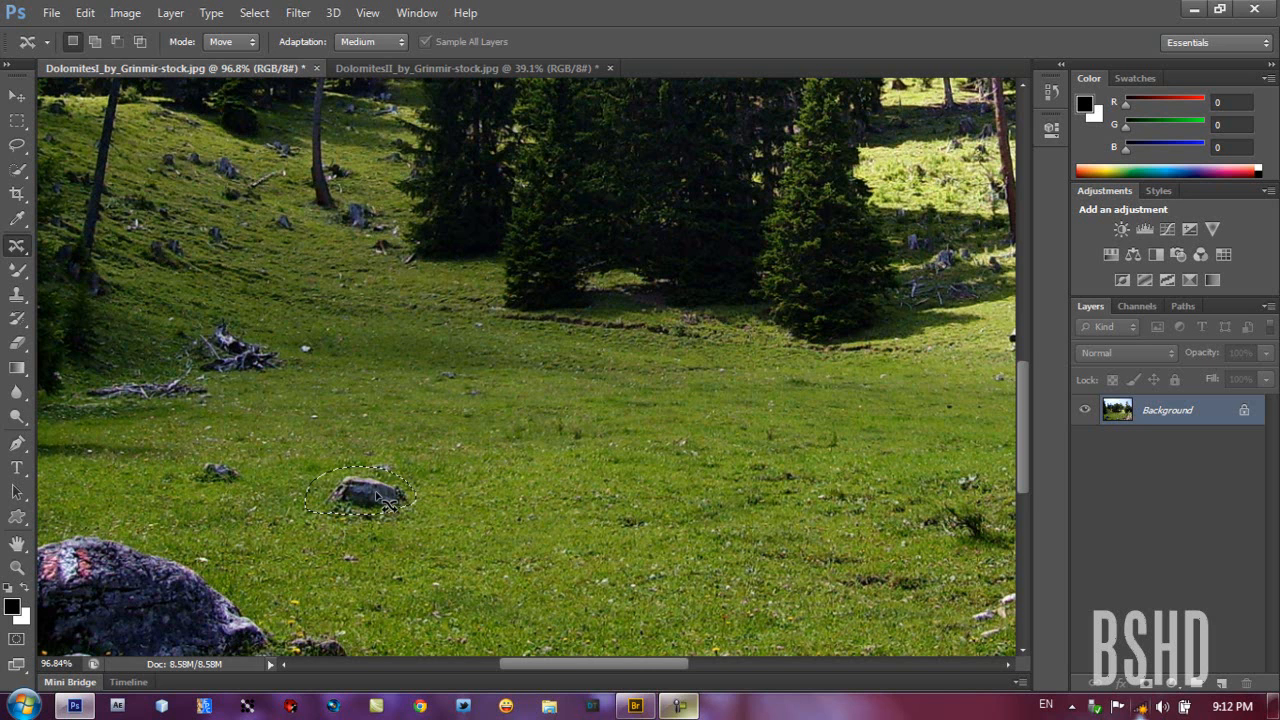
pyautogui.moveTo(376, 496); pyautogui.dragTo(604, 464)
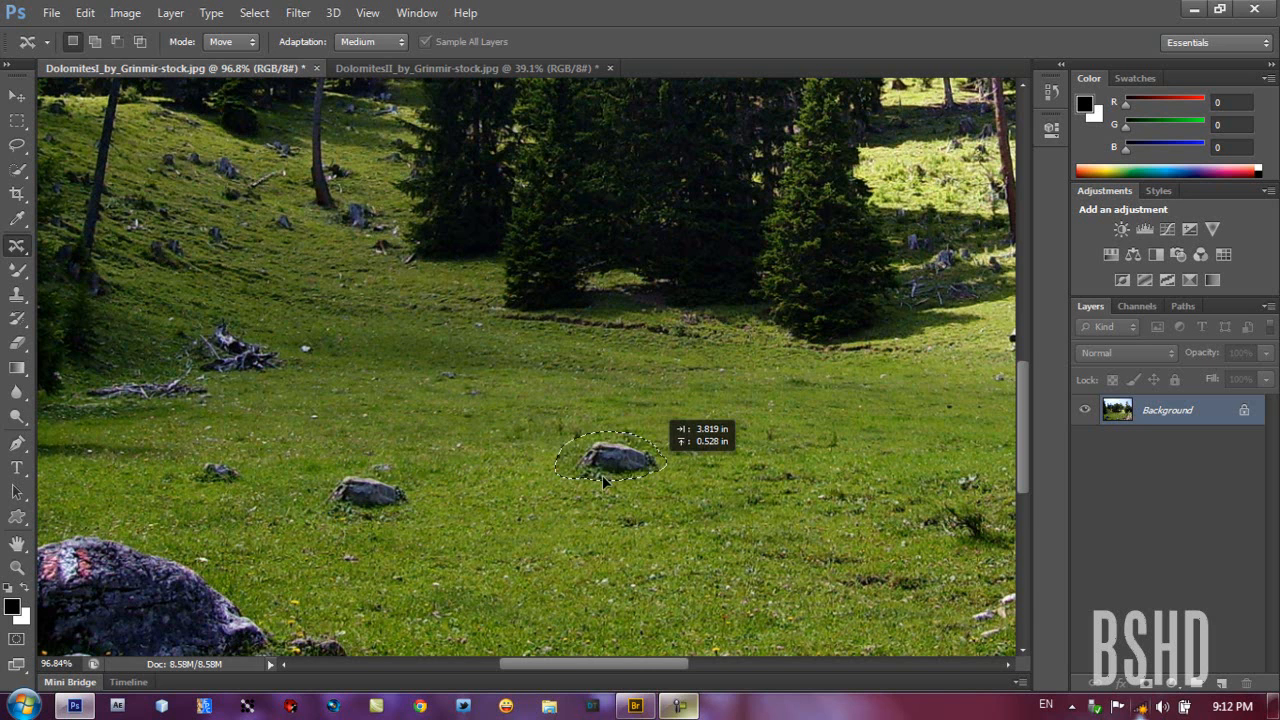
pyautogui.moveTo(604, 464); pyautogui.dragTo(570, 498)
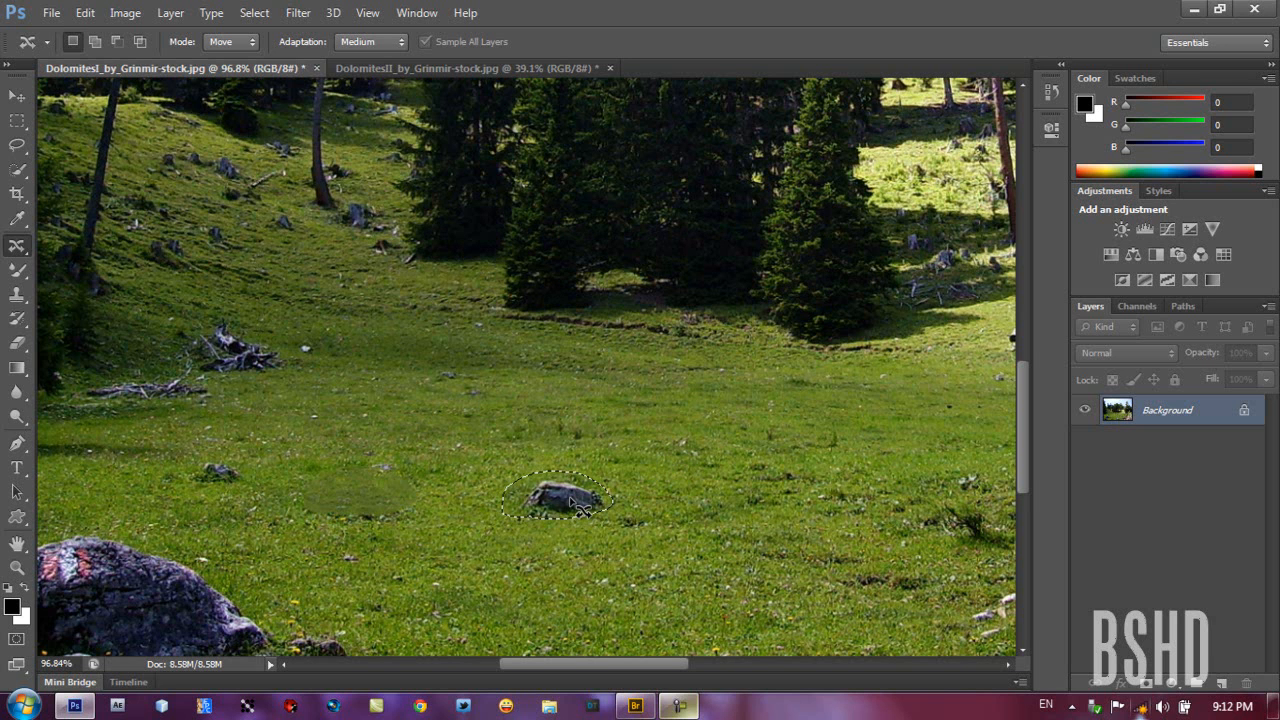
pyautogui.moveTo(320, 504)
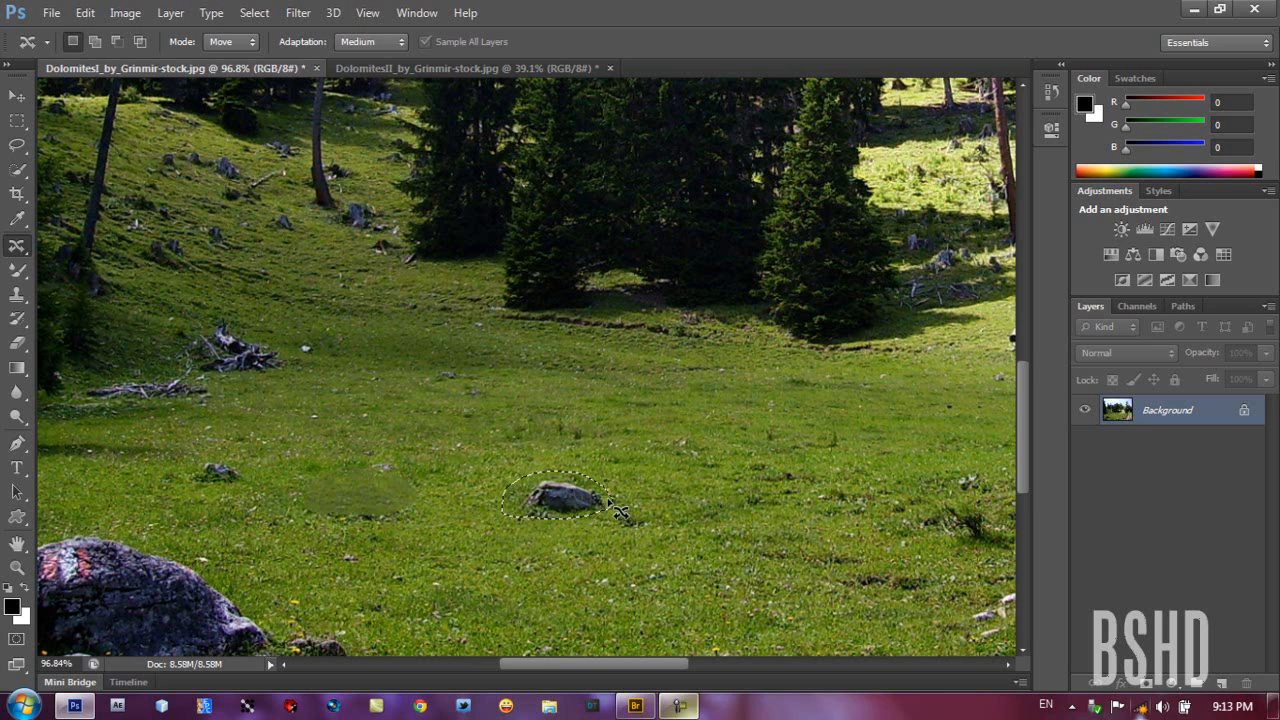
pyautogui.moveTo(570, 384)
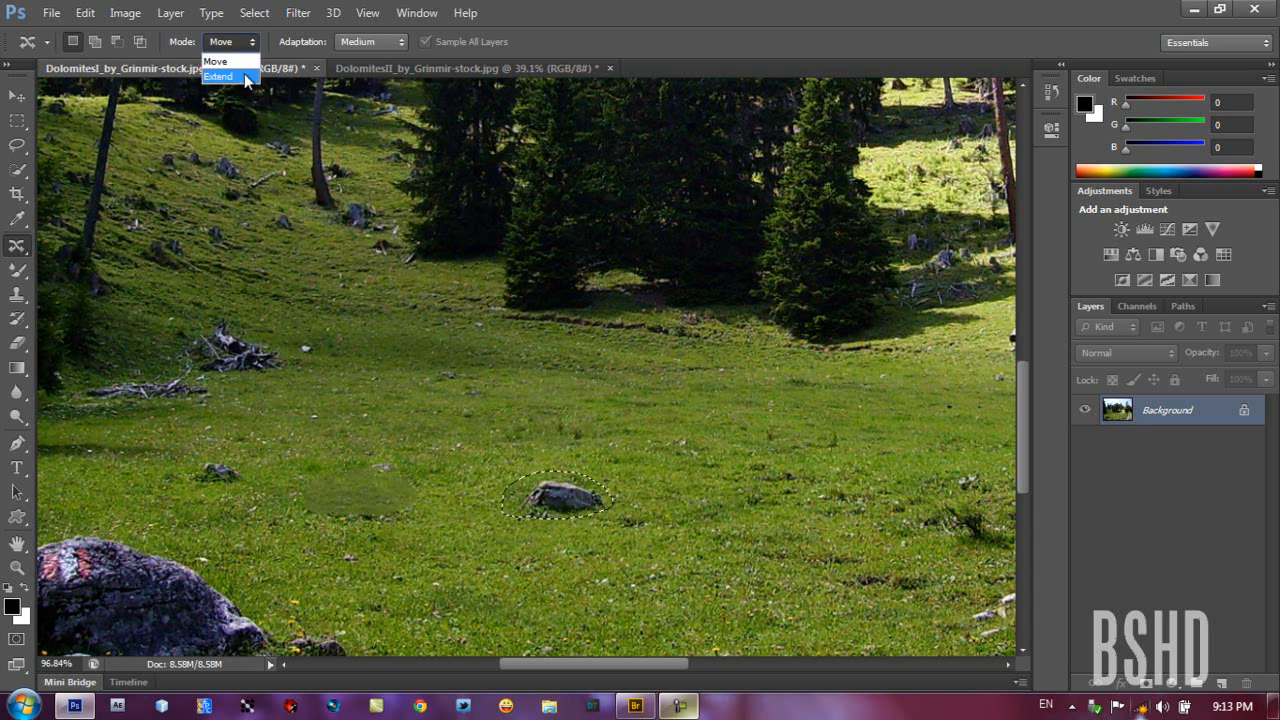
# In Extend mode duplicate the rock higher up the slope to the left, deselect and fit the photo on screen
pyautogui.click(218, 76)
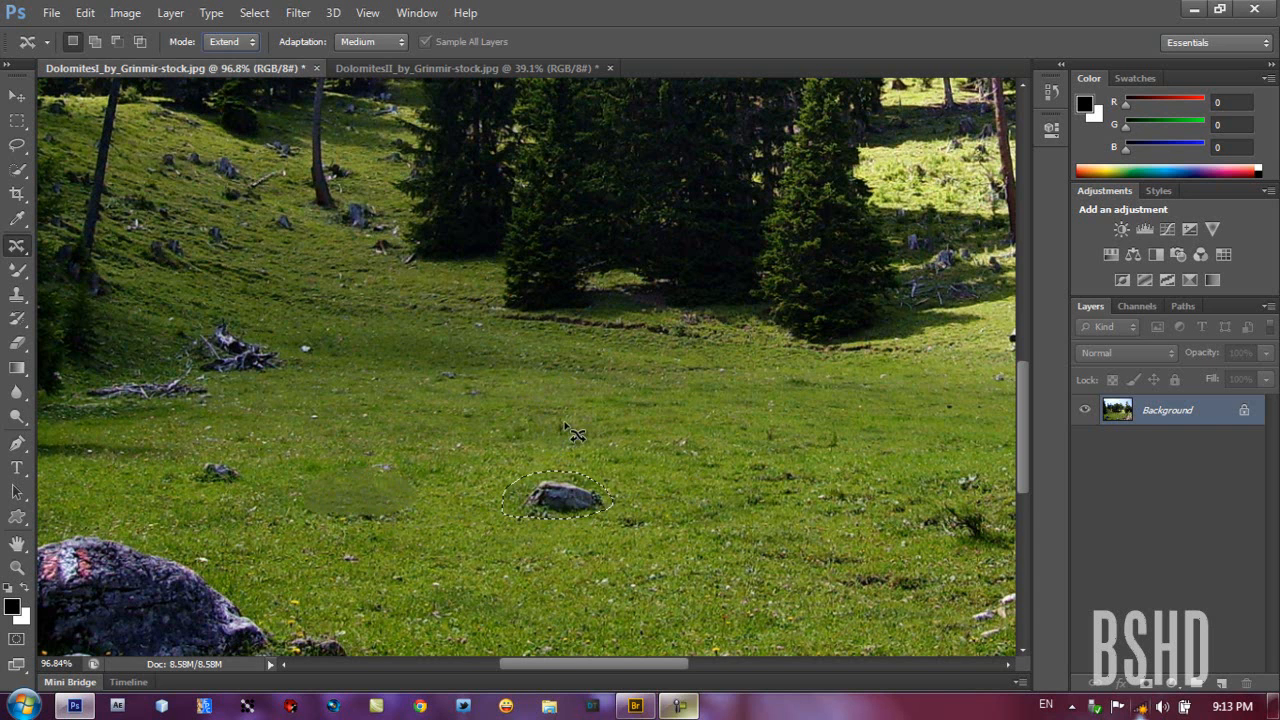
pyautogui.moveTo(568, 486)
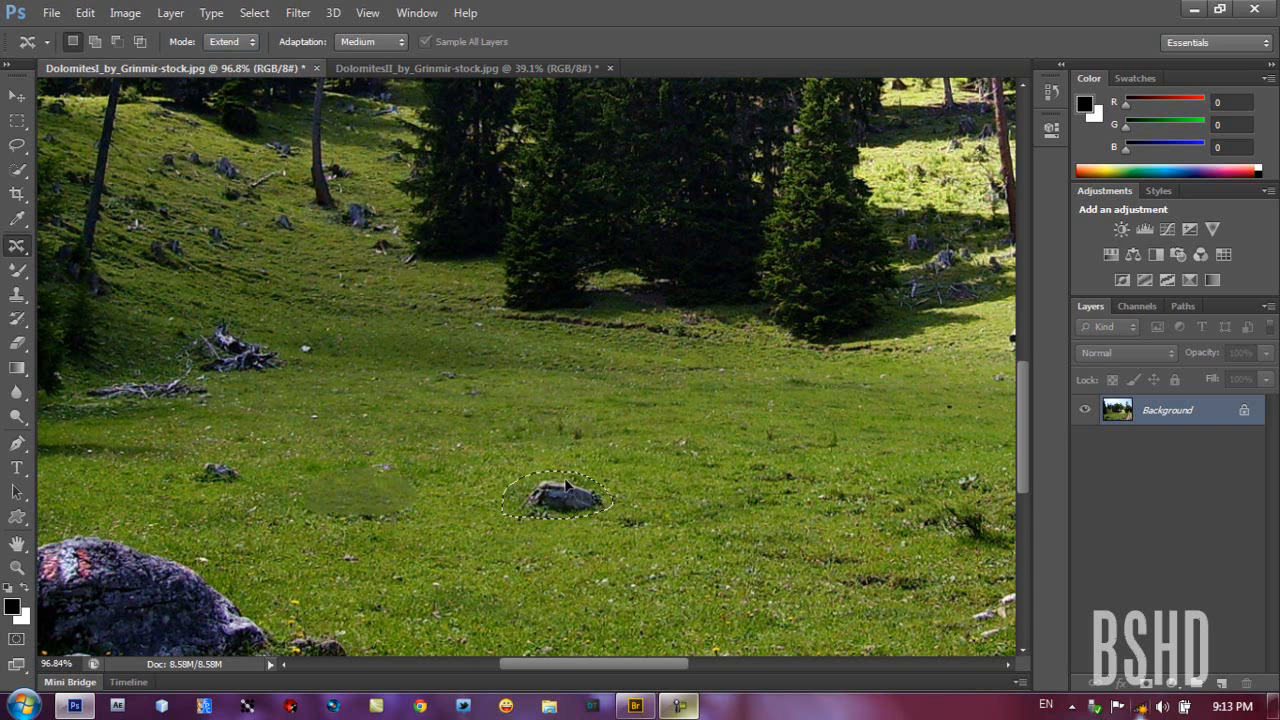
pyautogui.moveTo(560, 496); pyautogui.dragTo(390, 404)
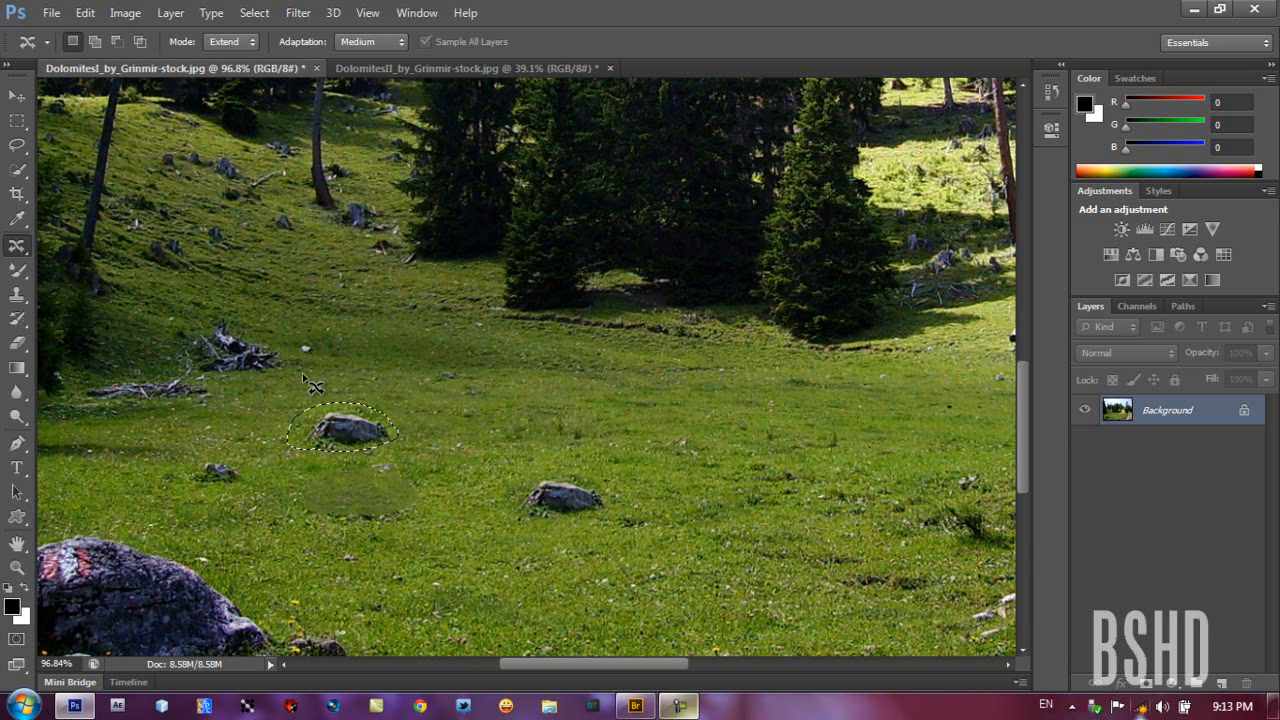
pyautogui.moveTo(590, 504)
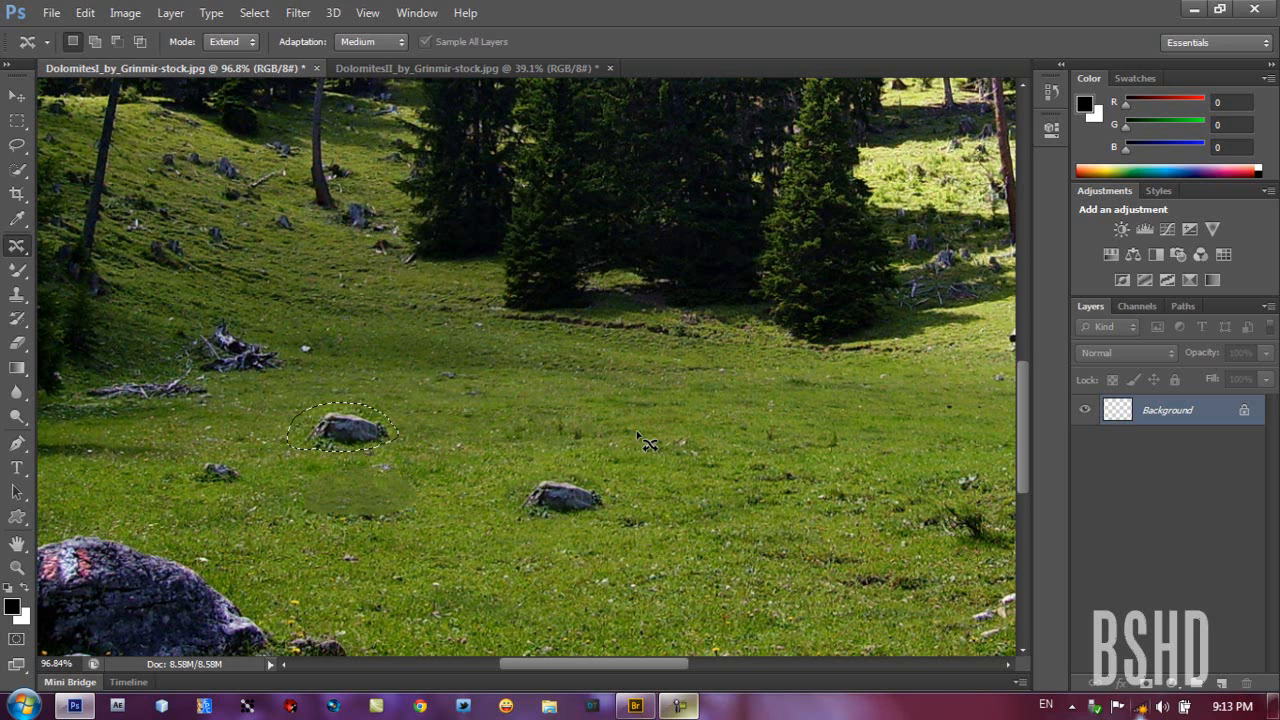
pyautogui.press('ctrl+d')
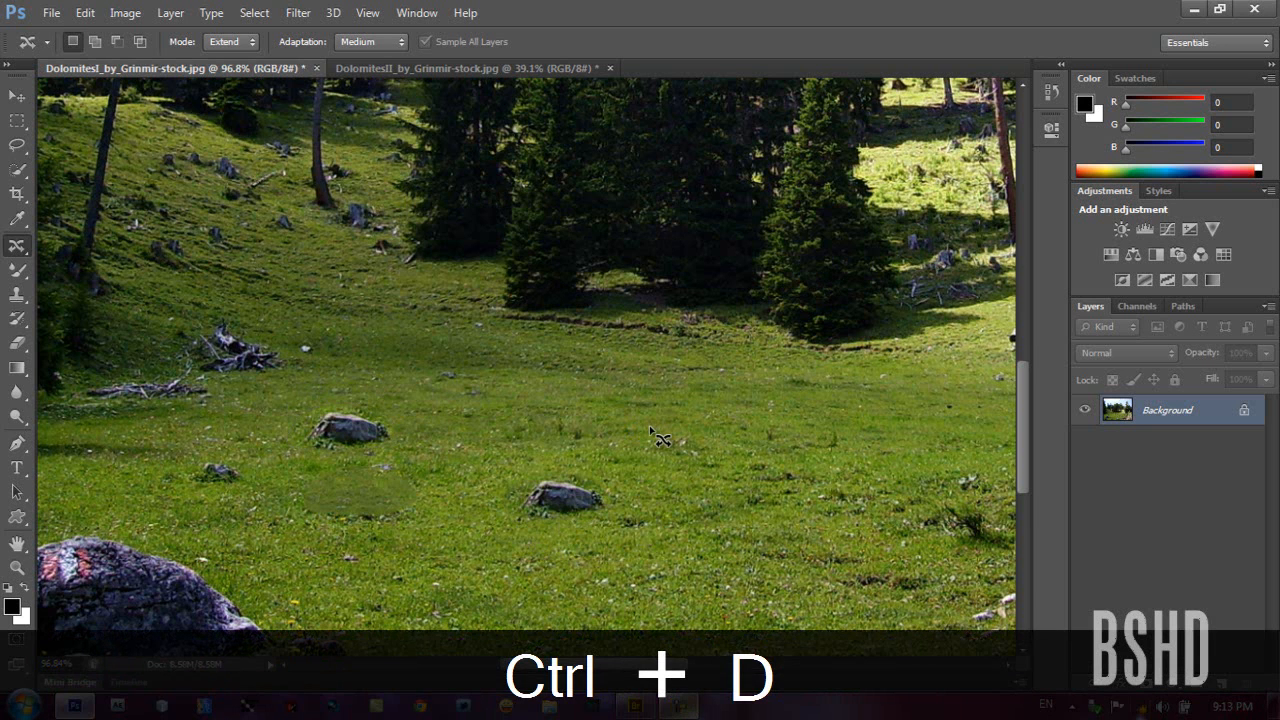
pyautogui.press('Ctrl+D')
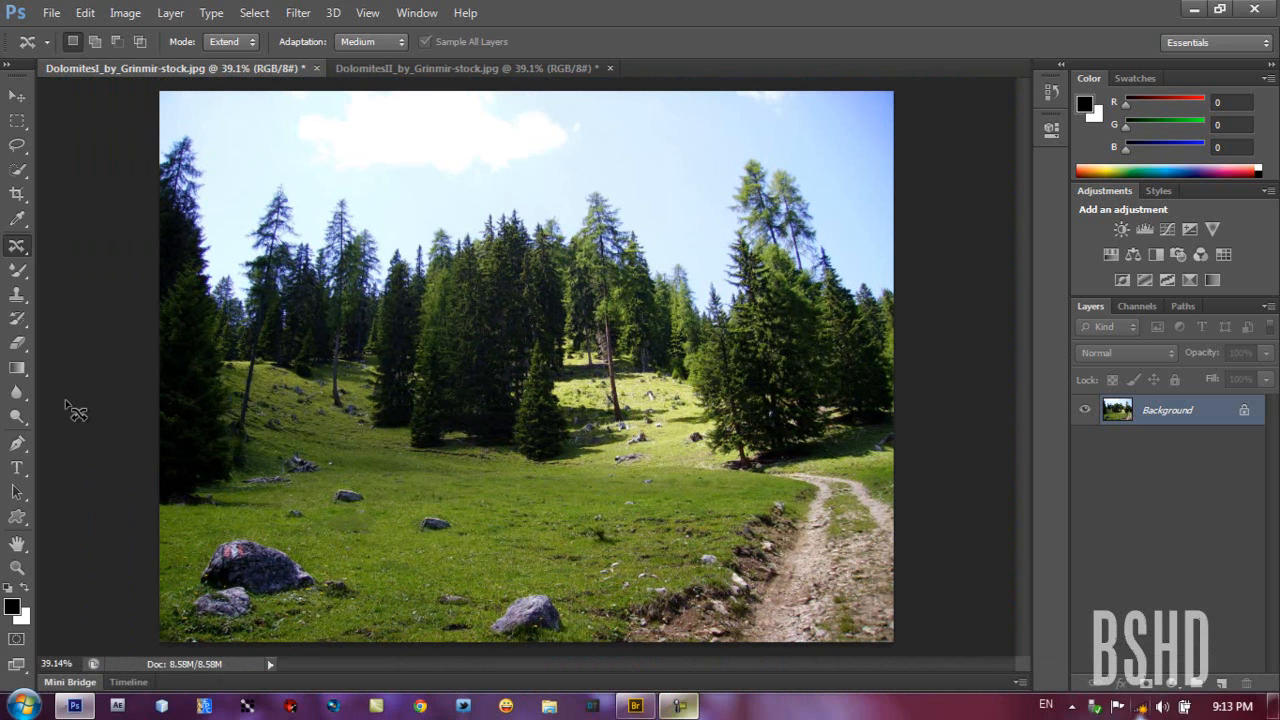
pyautogui.moveTo(64, 430)
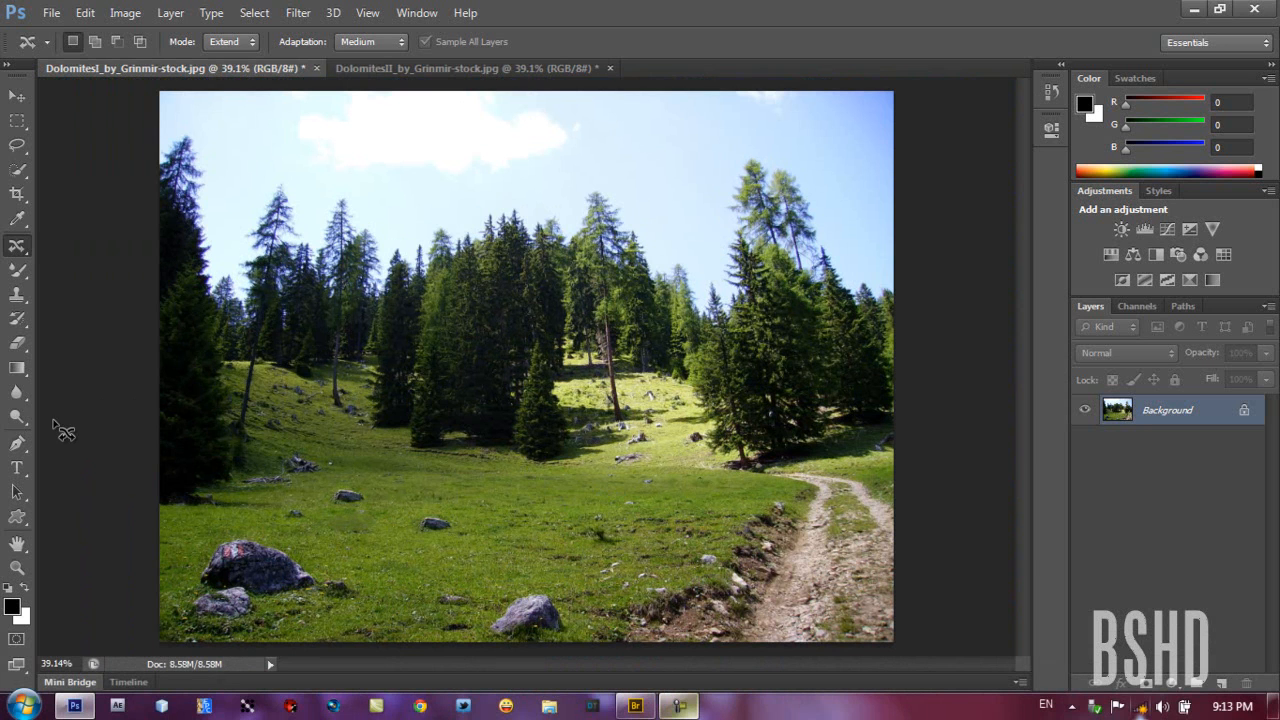
# Convert the Background for Smart Filters into a smart object layer named Layer 0
pyautogui.click(296, 12)
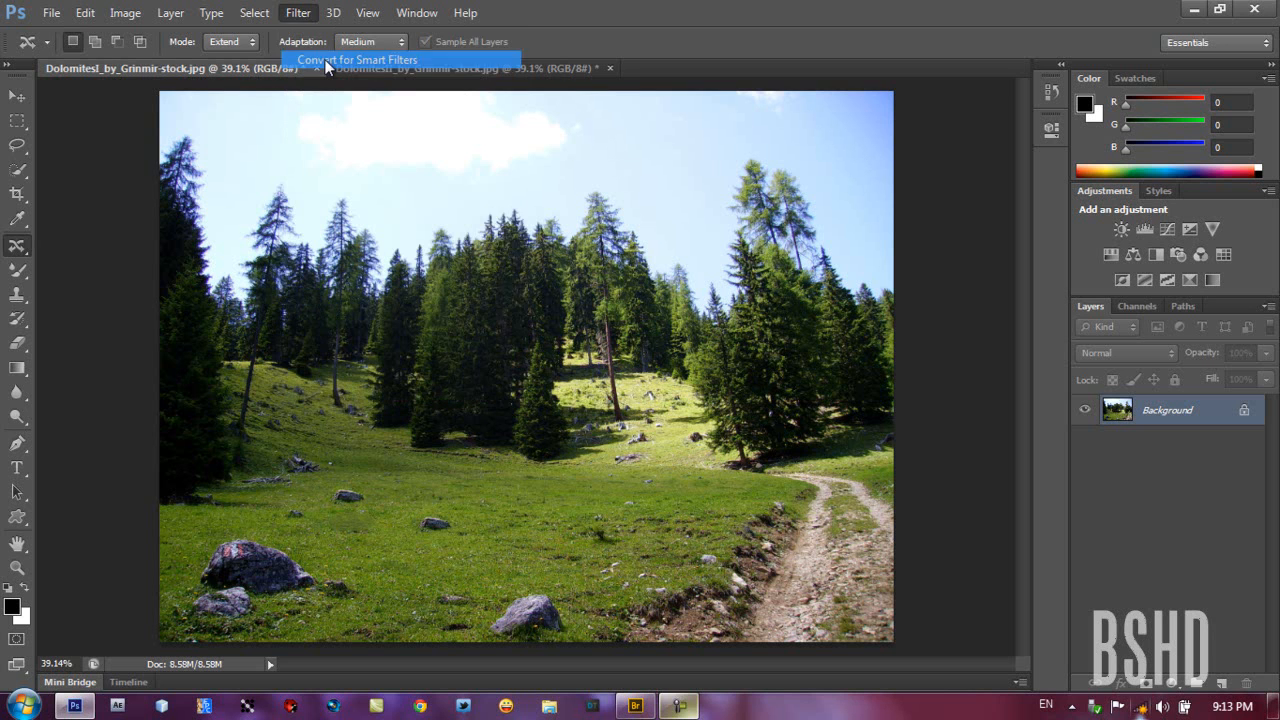
pyautogui.click(356, 60)
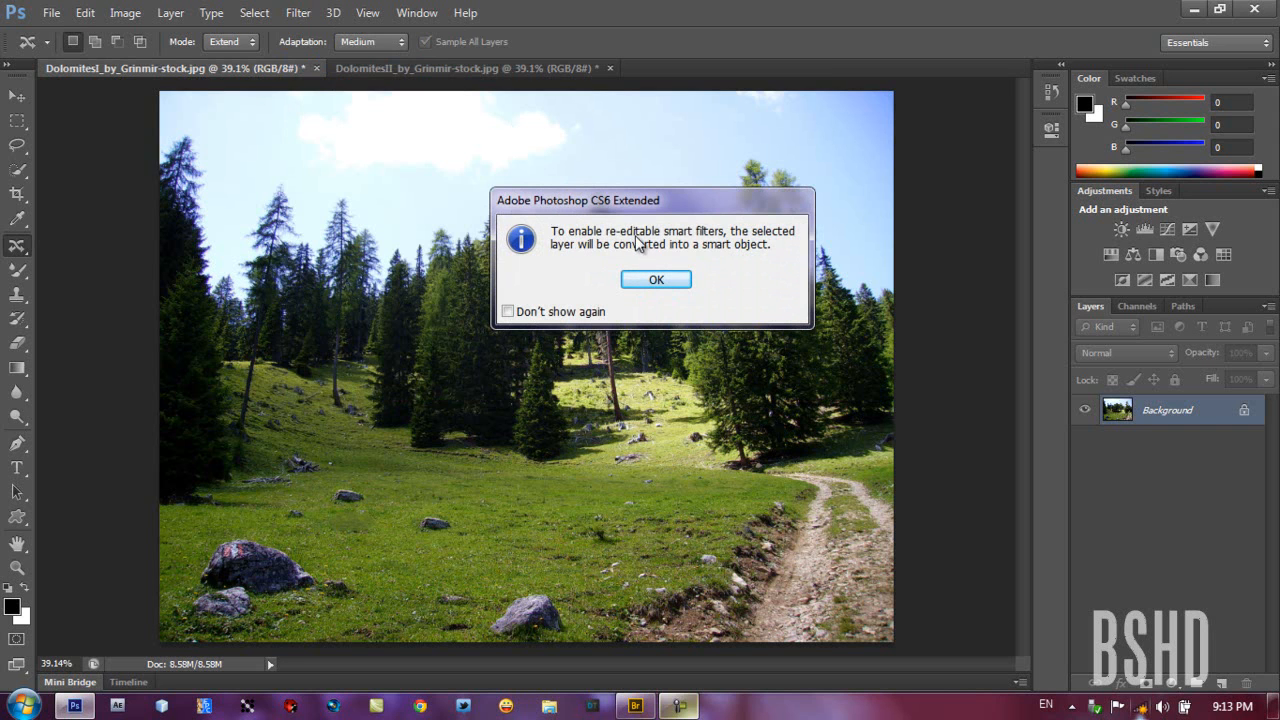
pyautogui.moveTo(644, 240)
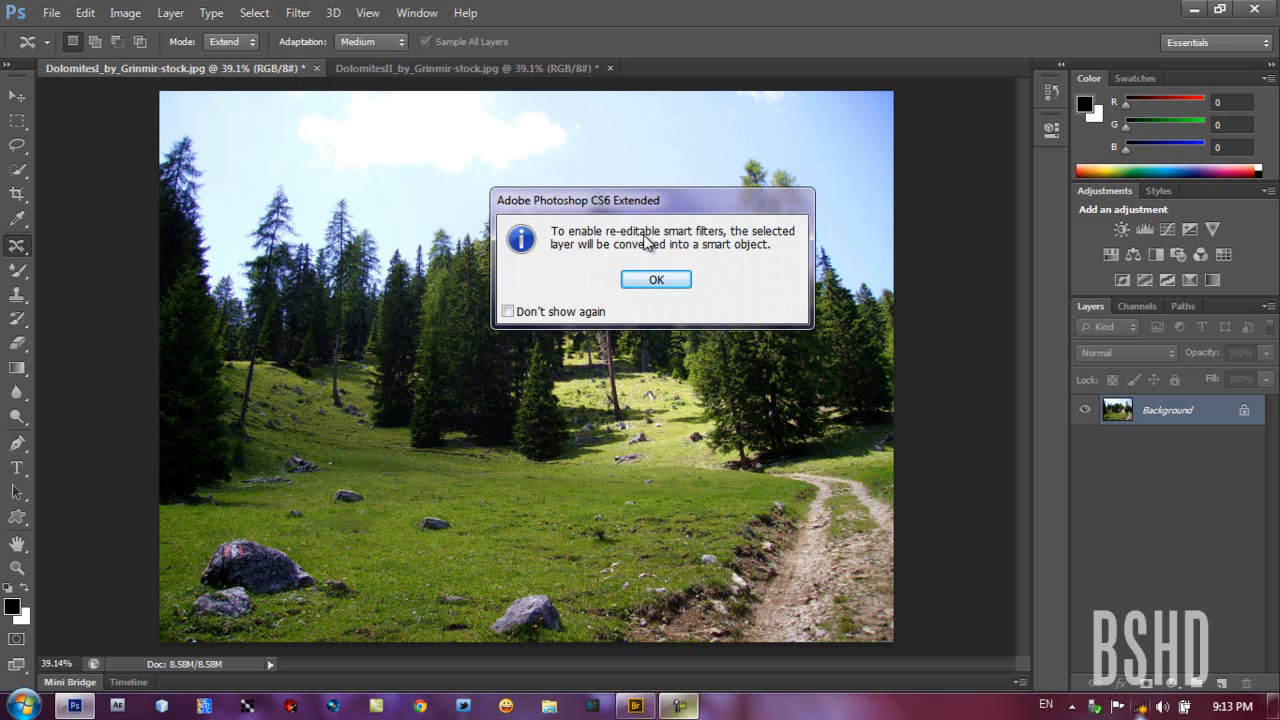
pyautogui.moveTo(750, 248)
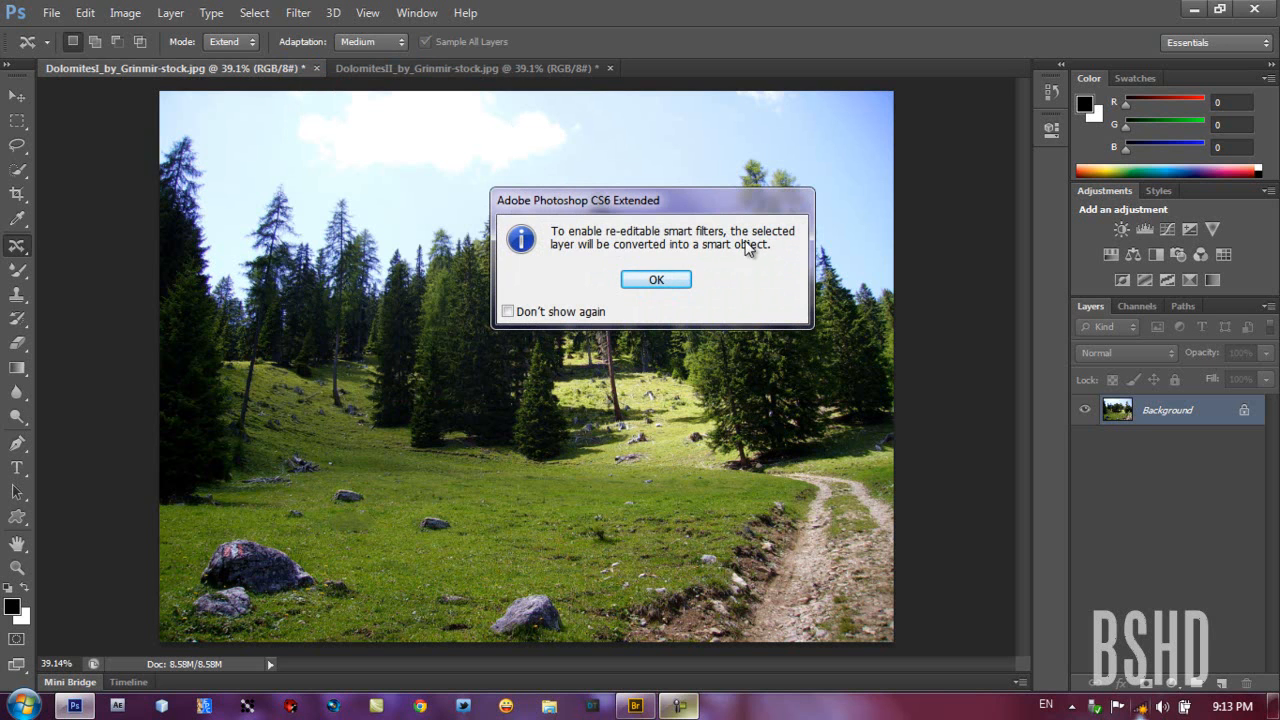
pyautogui.click(656, 280)
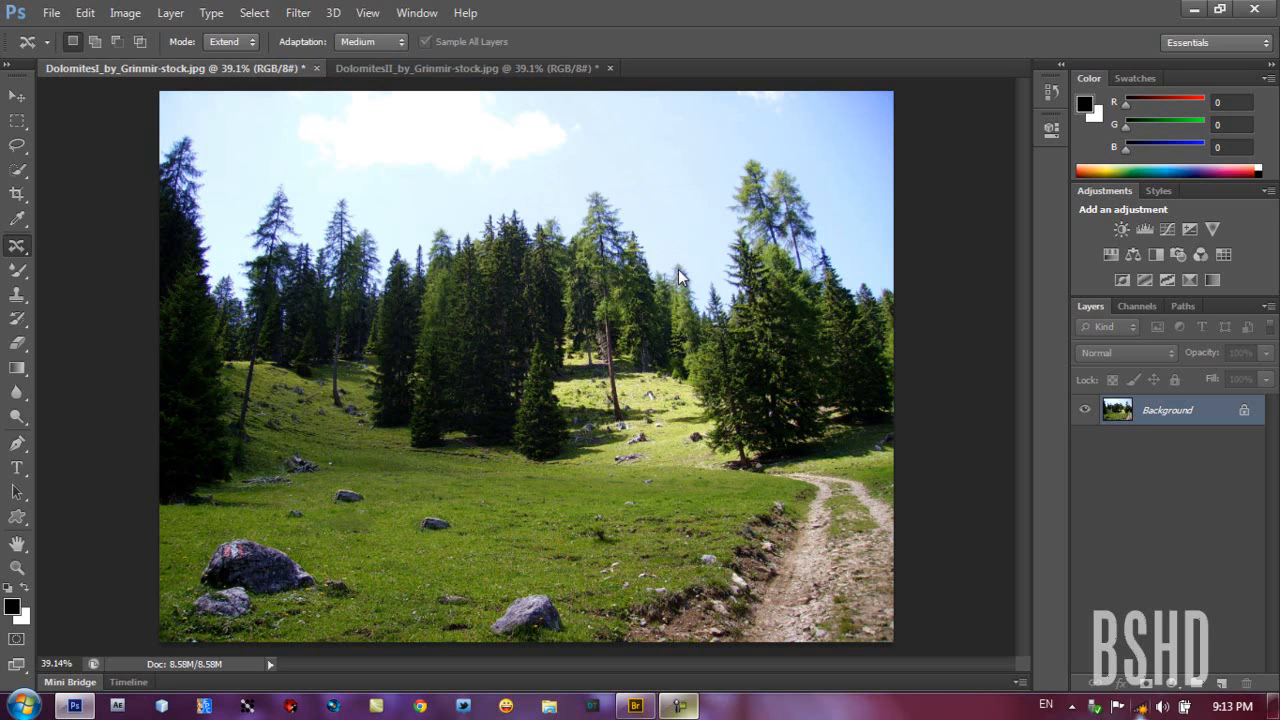
pyautogui.doubleClick(1166, 408)
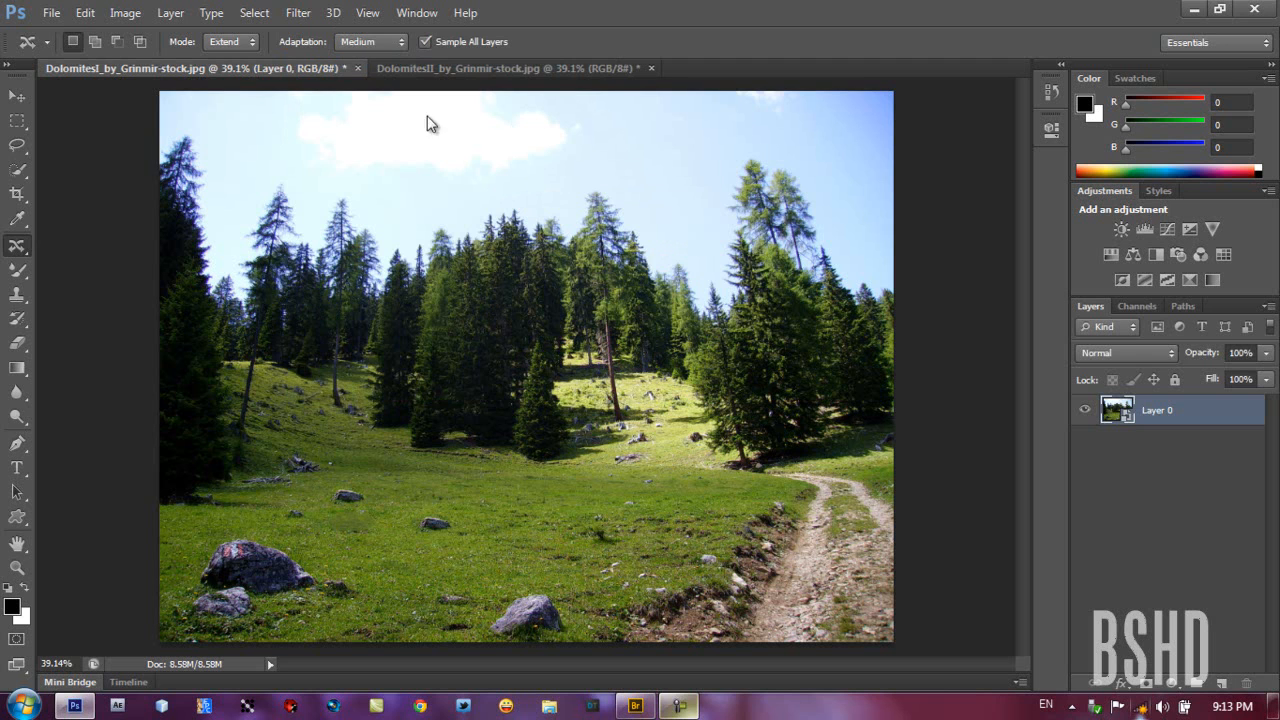
pyautogui.moveTo(562, 10)
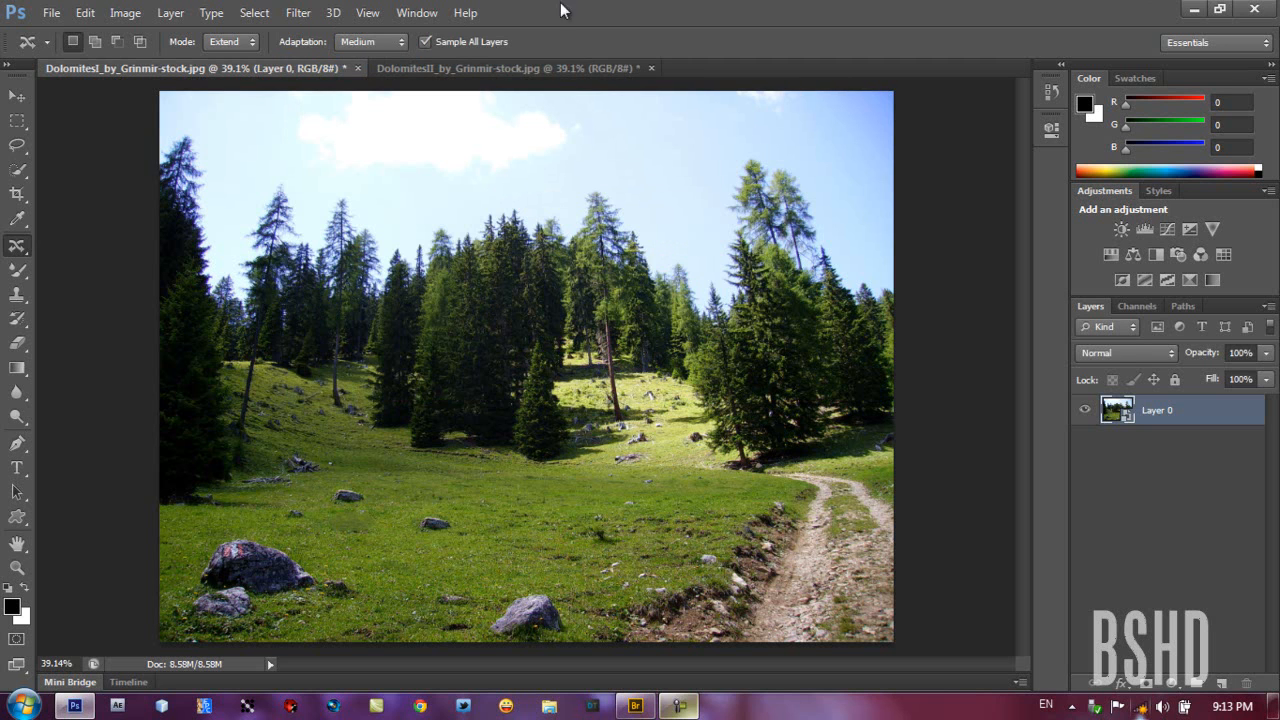
# Apply Render > Lens Flare with default settings as a smart filter over the trees
pyautogui.click(296, 12)
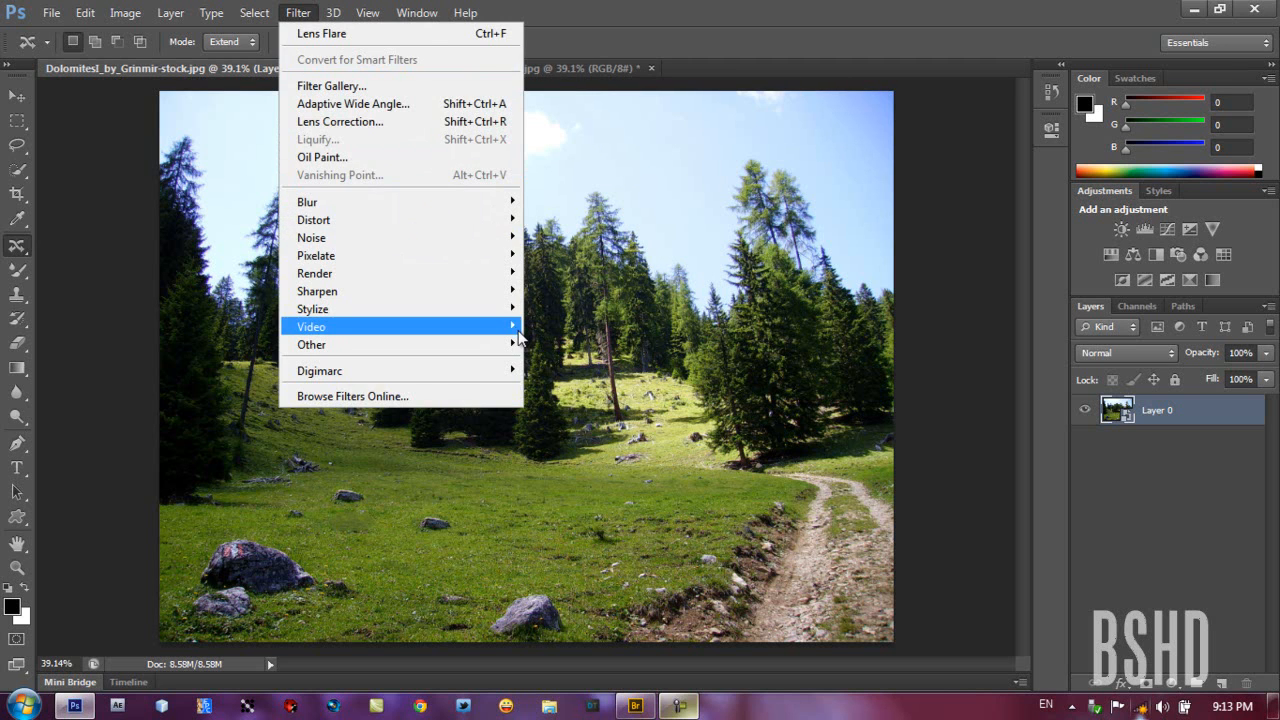
pyautogui.moveTo(316, 272)
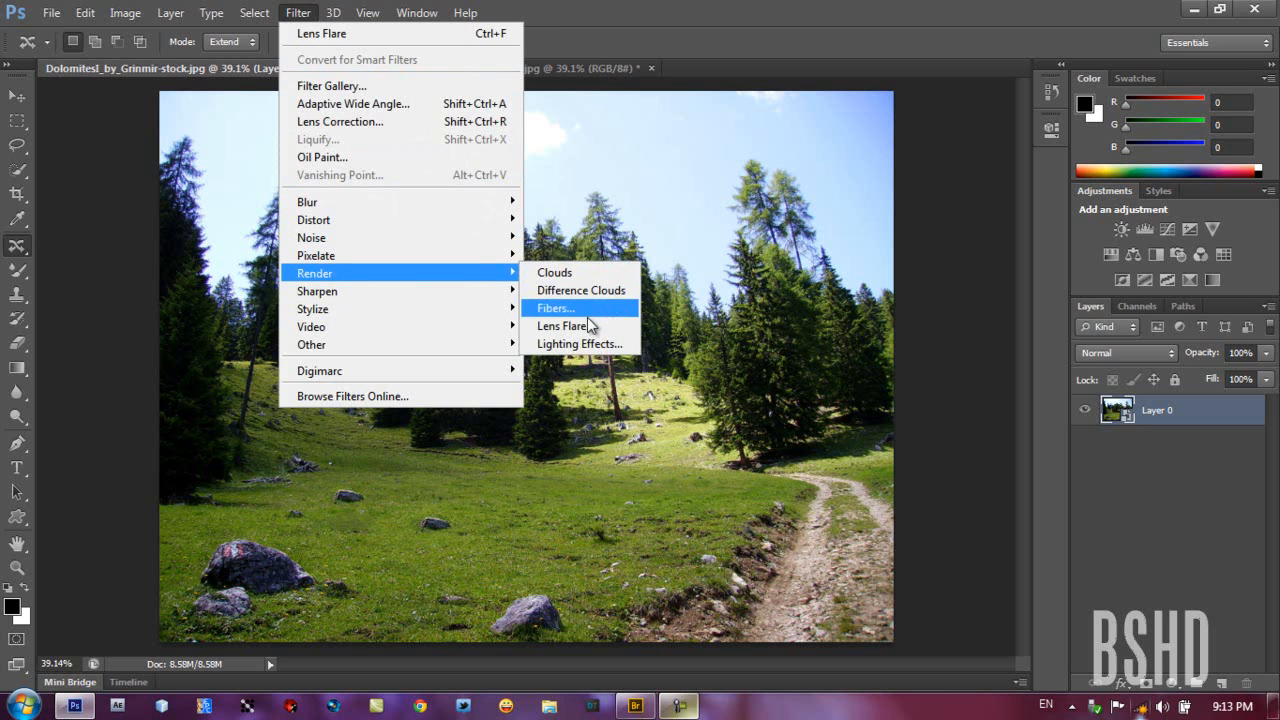
pyautogui.click(562, 324)
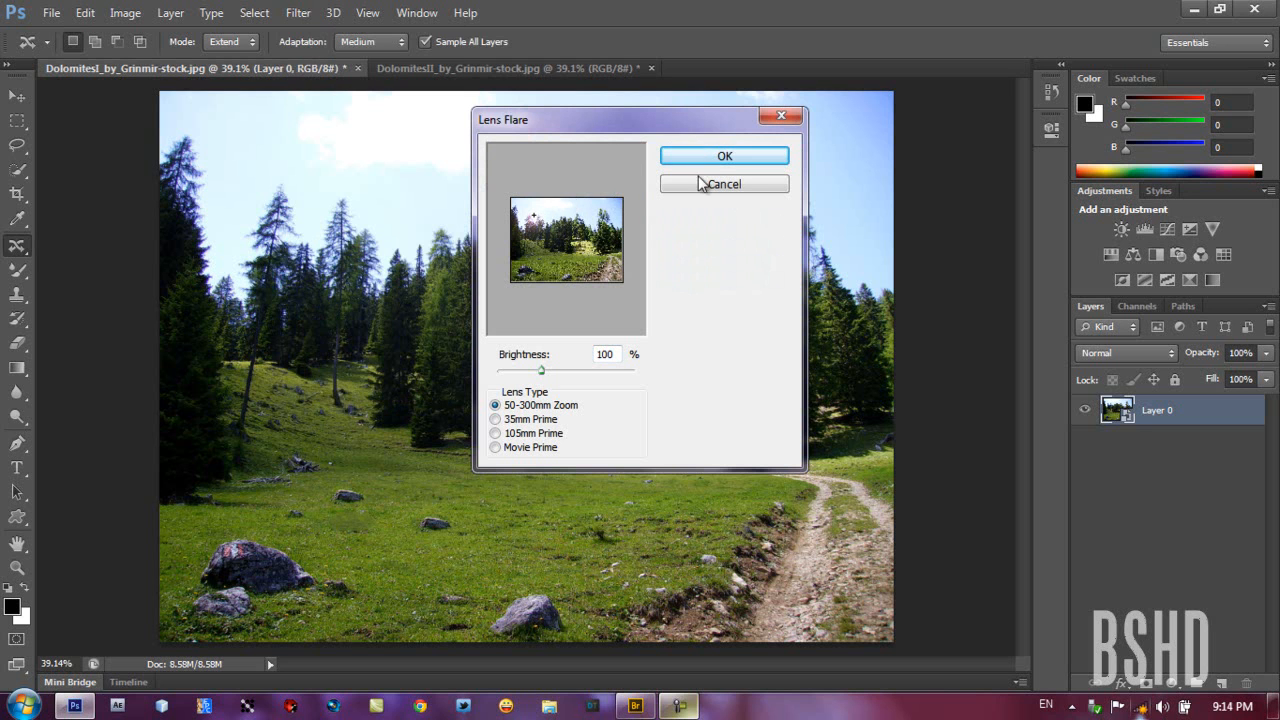
pyautogui.click(724, 156)
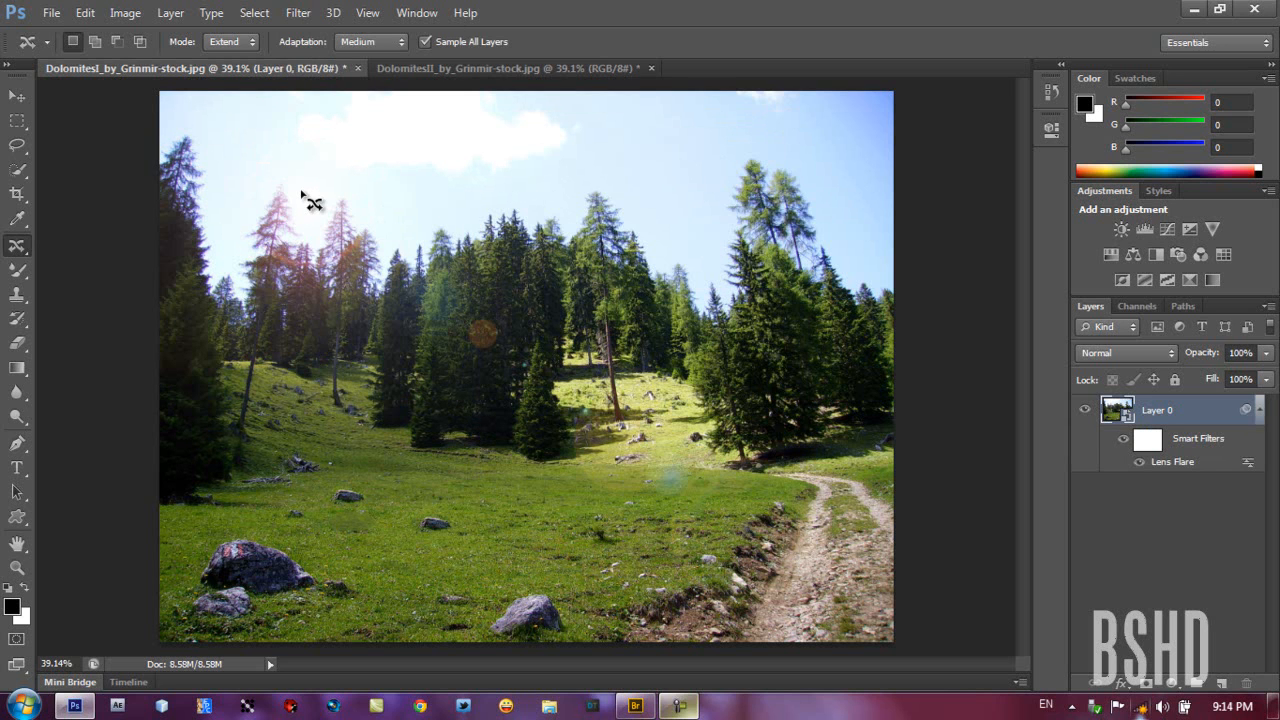
pyautogui.moveTo(424, 320)
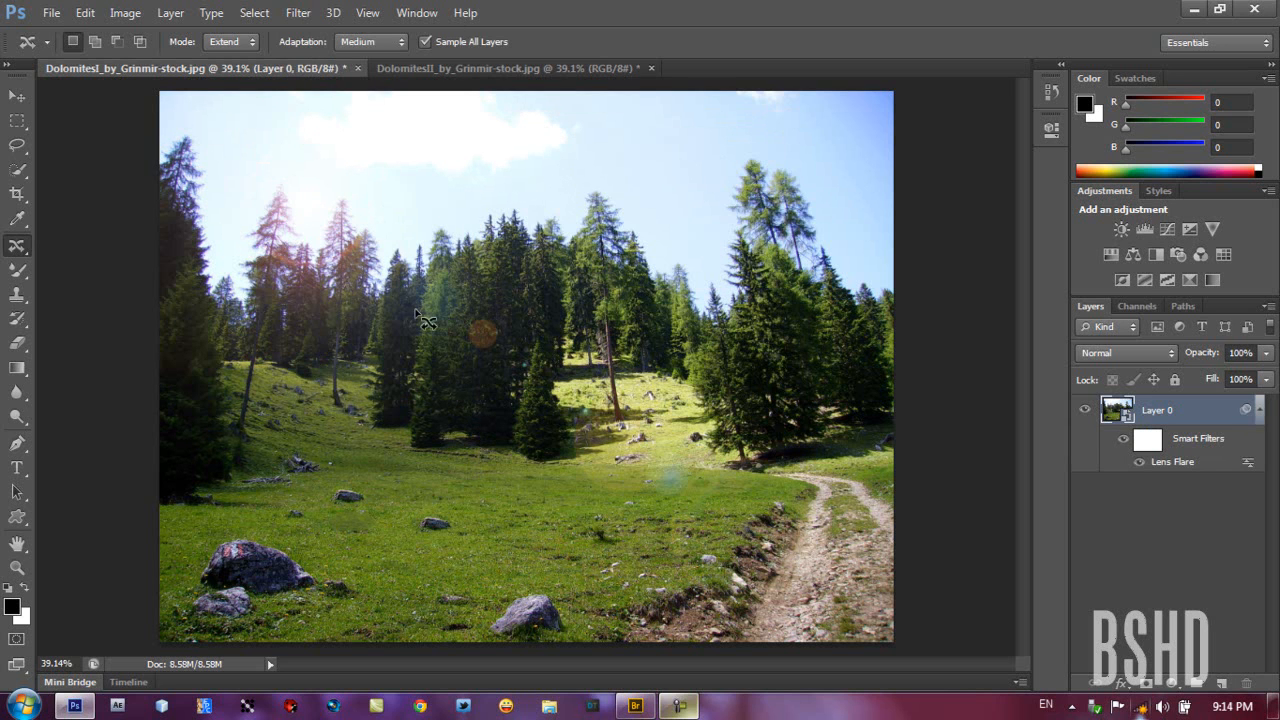
pyautogui.moveTo(488, 220)
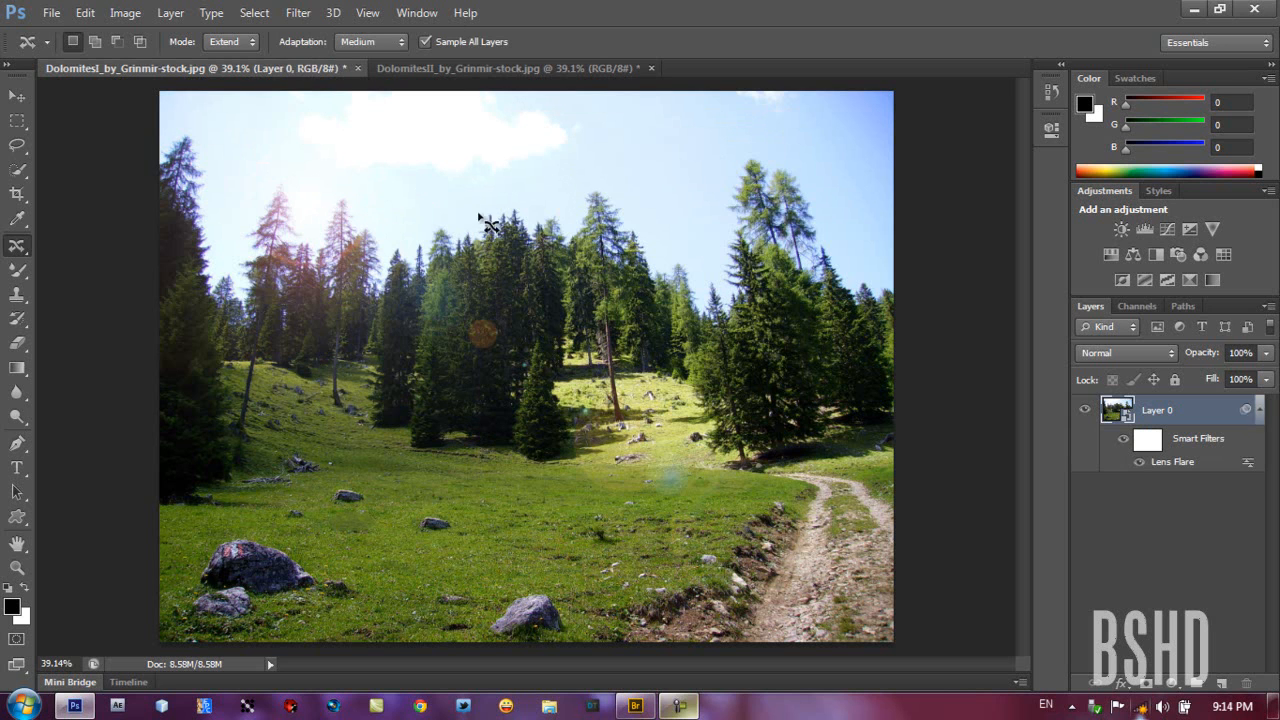
pyautogui.moveTo(484, 268)
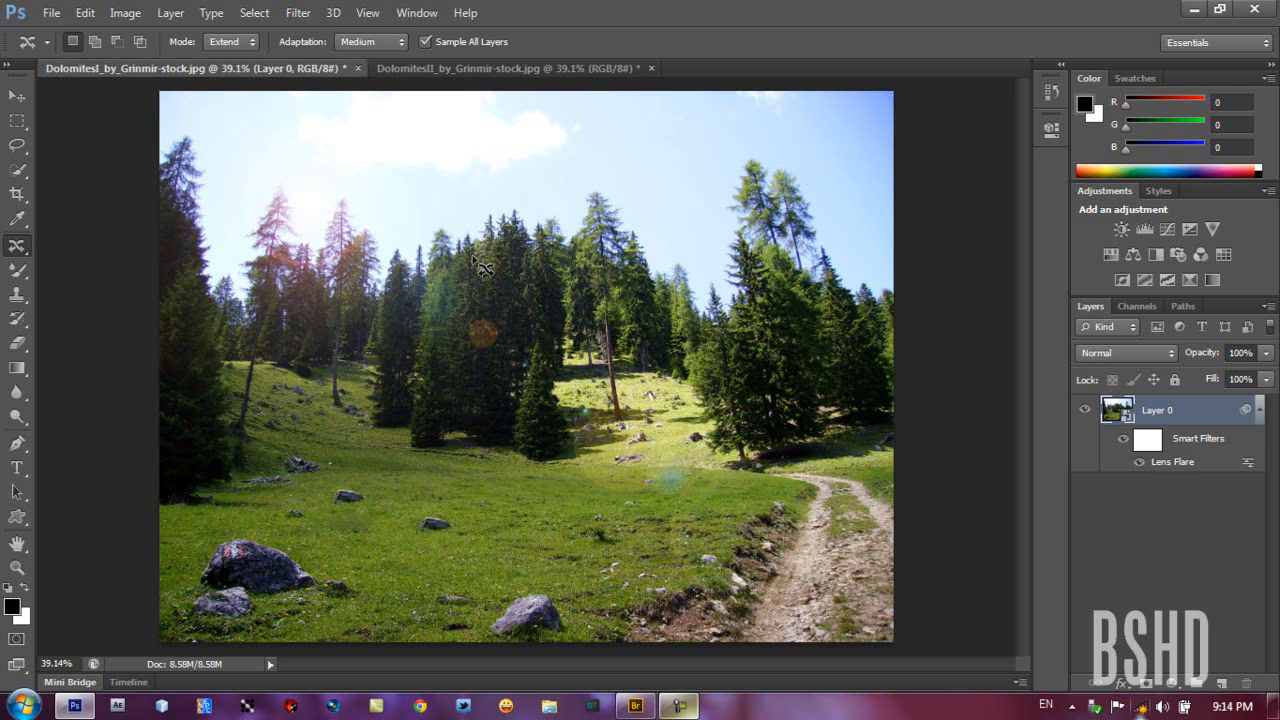
pyautogui.moveTo(1200, 520)
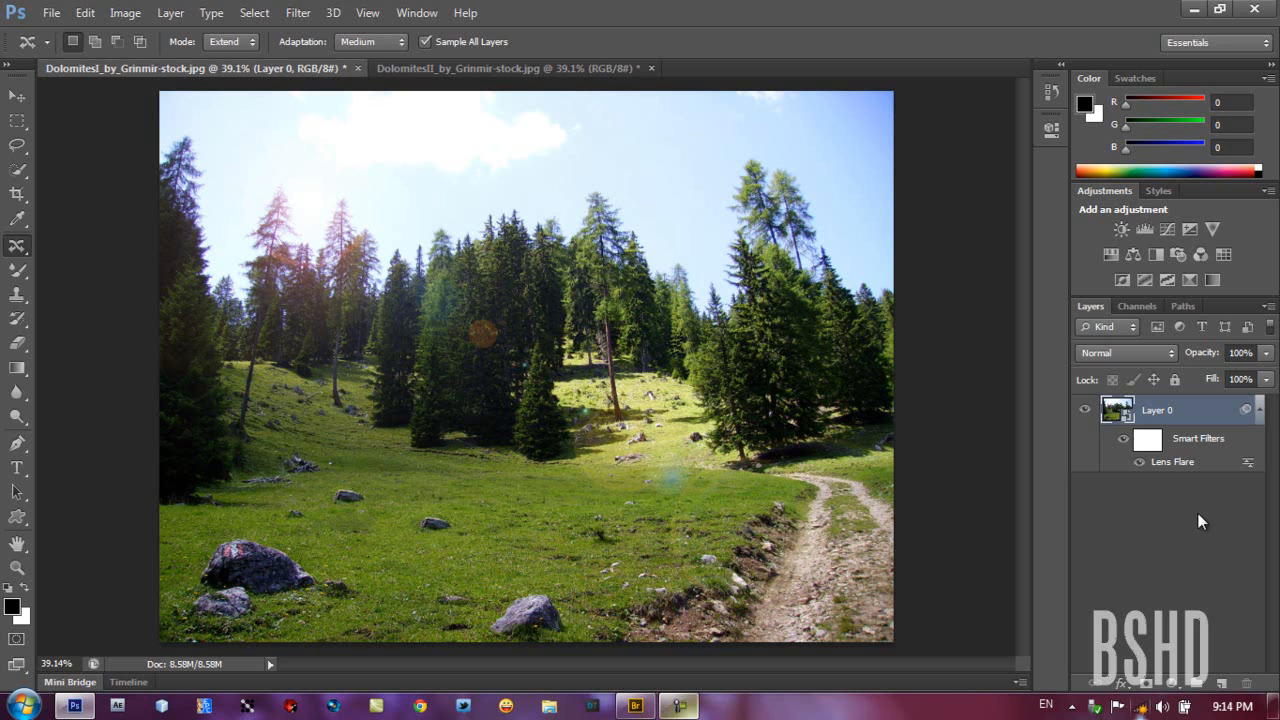
# Reopen the Lens Flare smart filter, nudge the flare slightly lower among the trees and reapply
pyautogui.doubleClick(1172, 460)
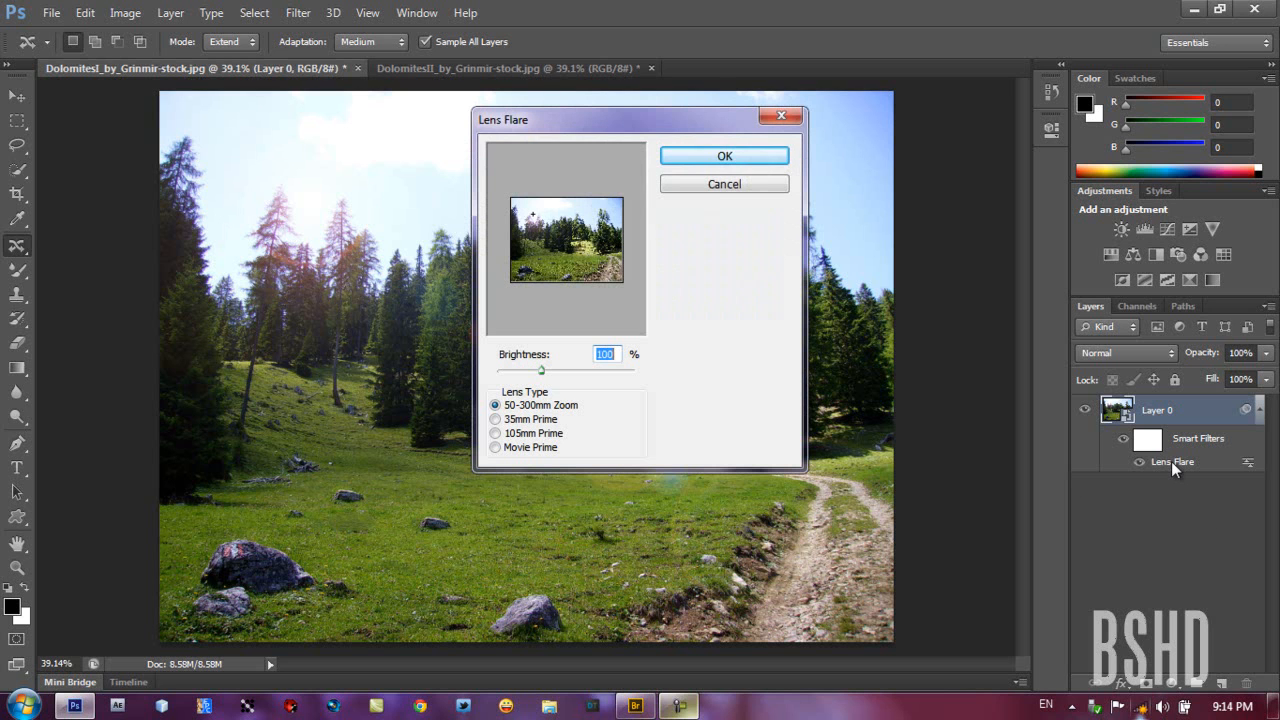
pyautogui.moveTo(500, 136)
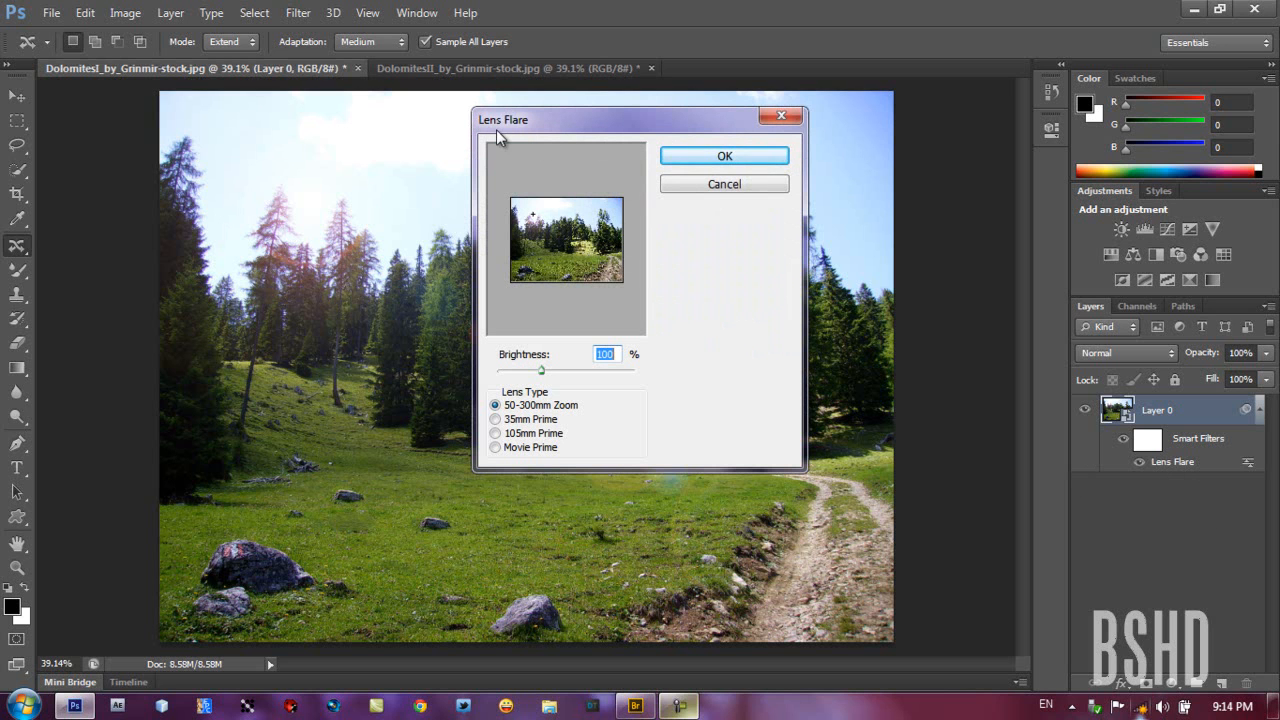
pyautogui.moveTo(518, 112)
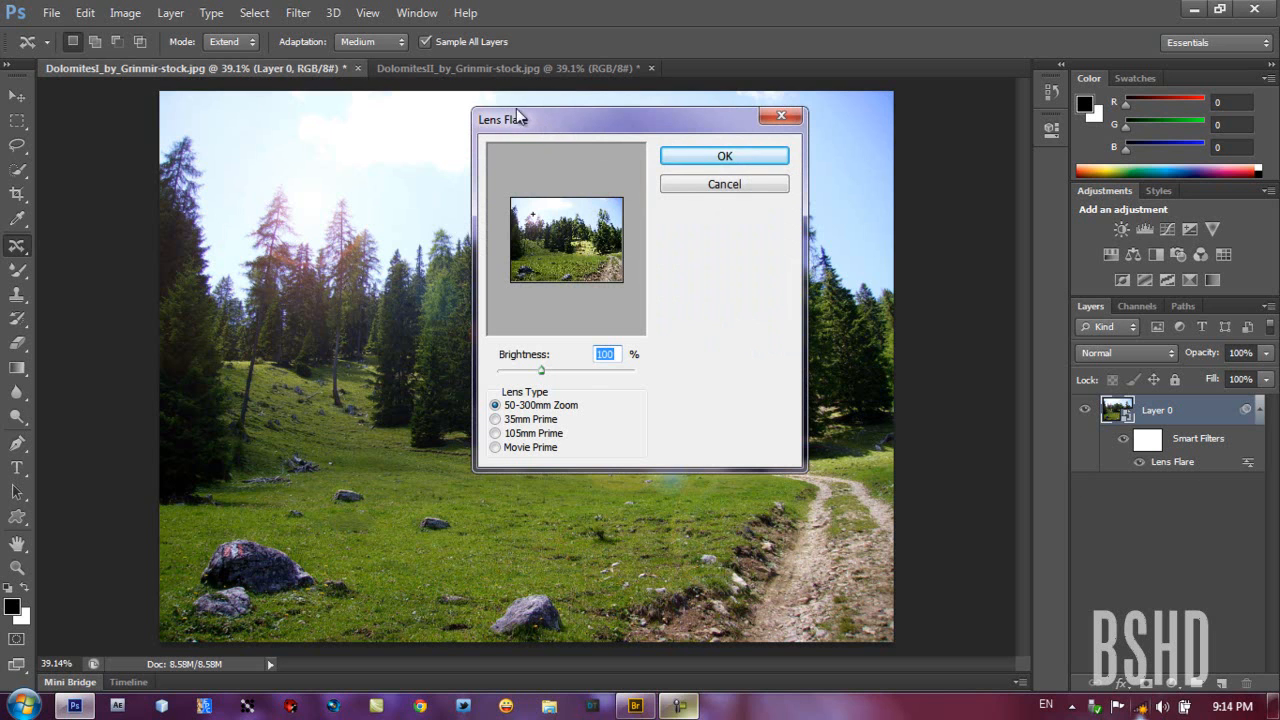
pyautogui.moveTo(540, 370); pyautogui.dragTo(548, 370)
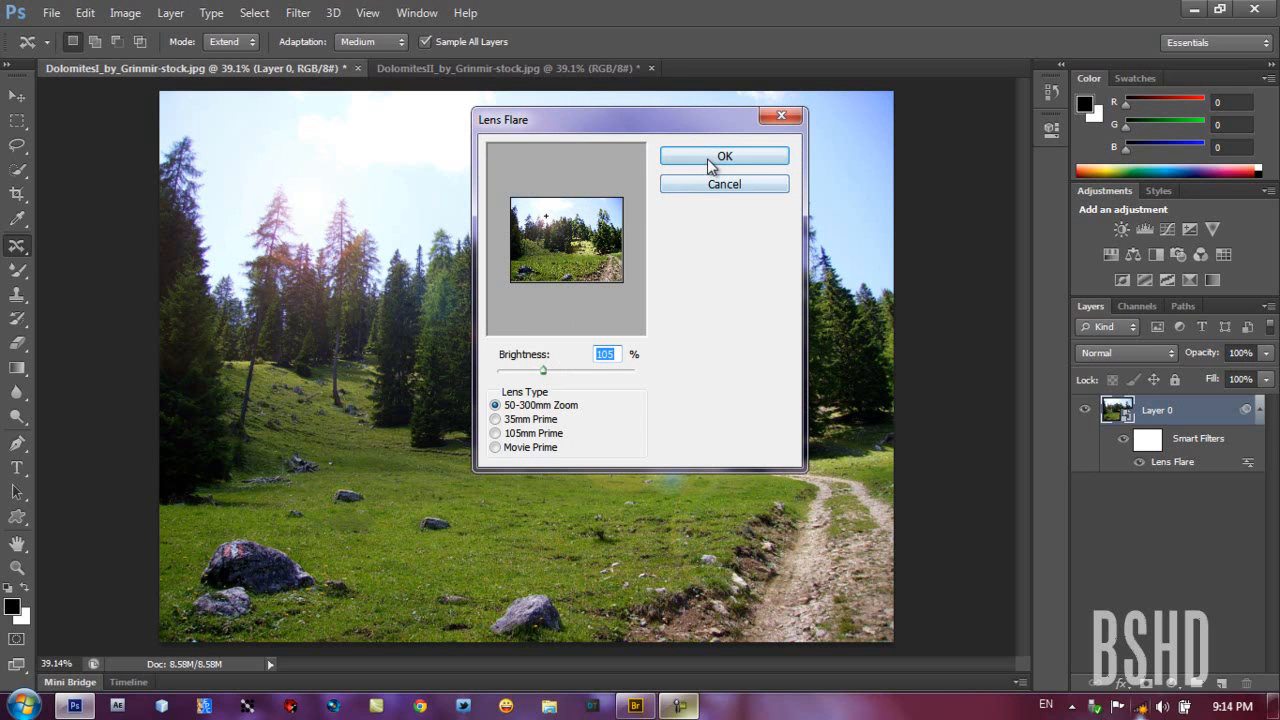
pyautogui.click(724, 156)
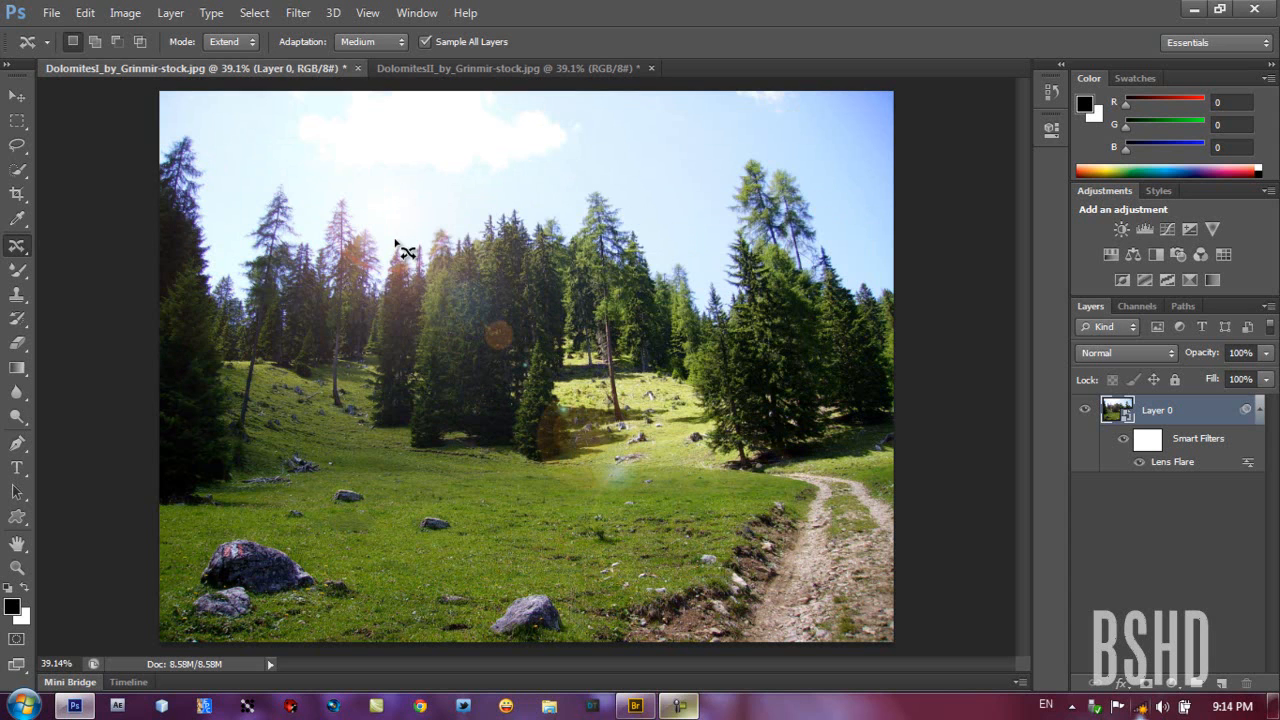
pyautogui.moveTo(956, 172)
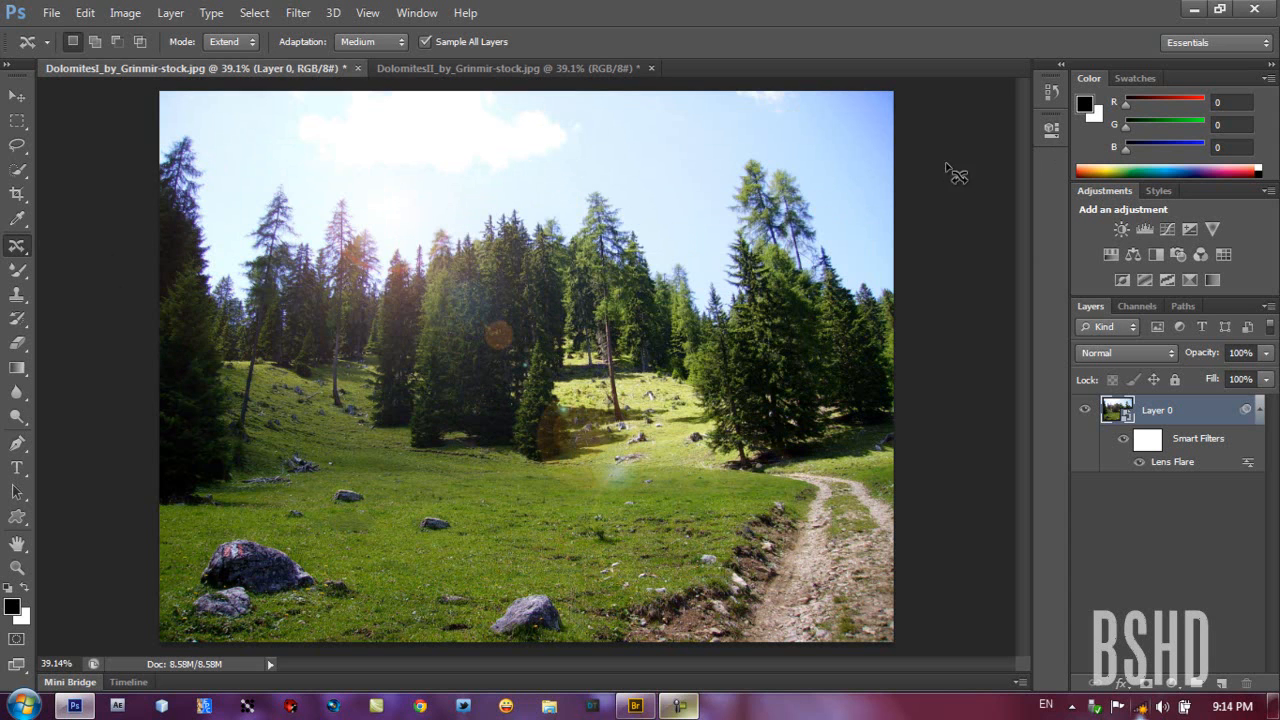
pyautogui.moveTo(896, 344)
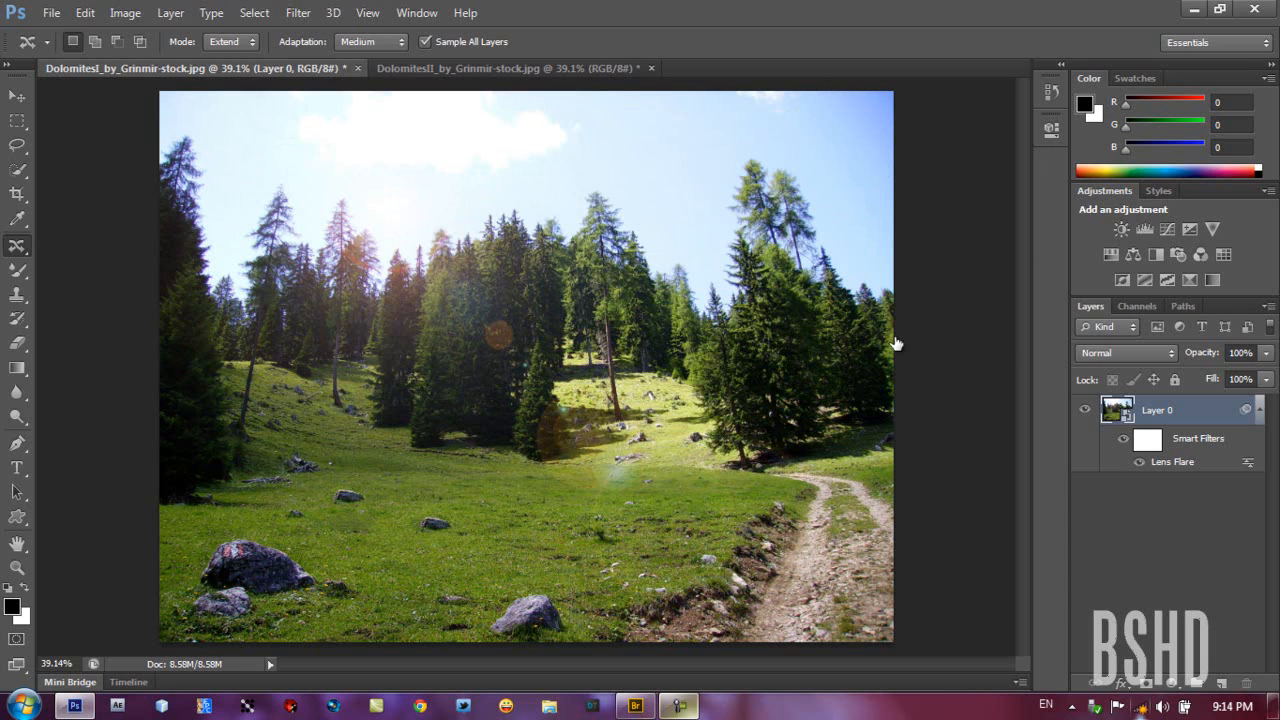
pyautogui.moveTo(324, 124)
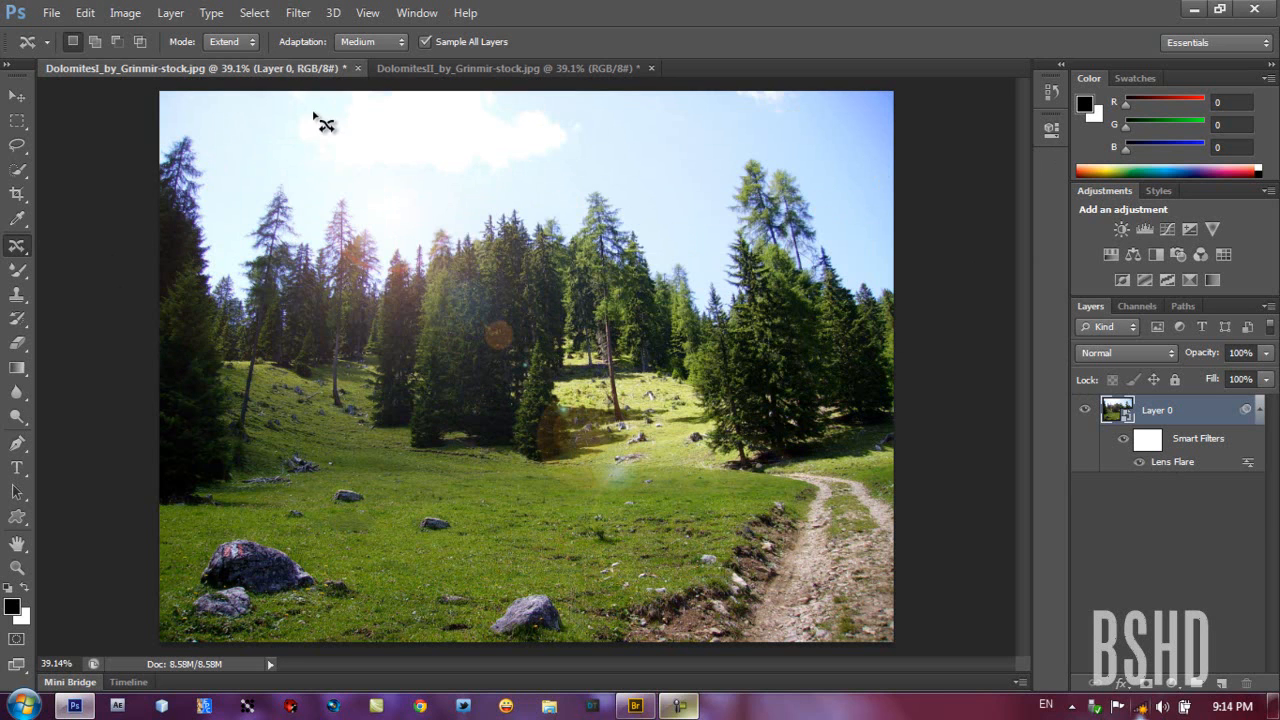
pyautogui.moveTo(1144, 482)
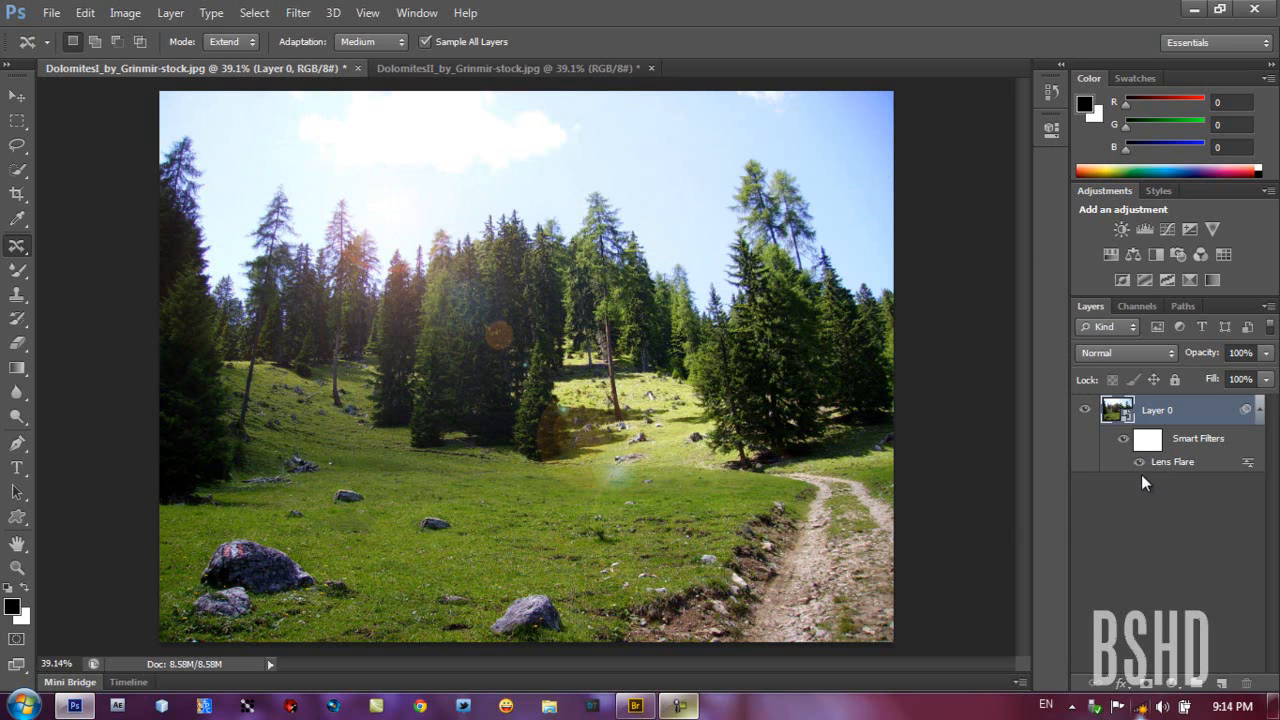
pyautogui.moveTo(1022, 528)
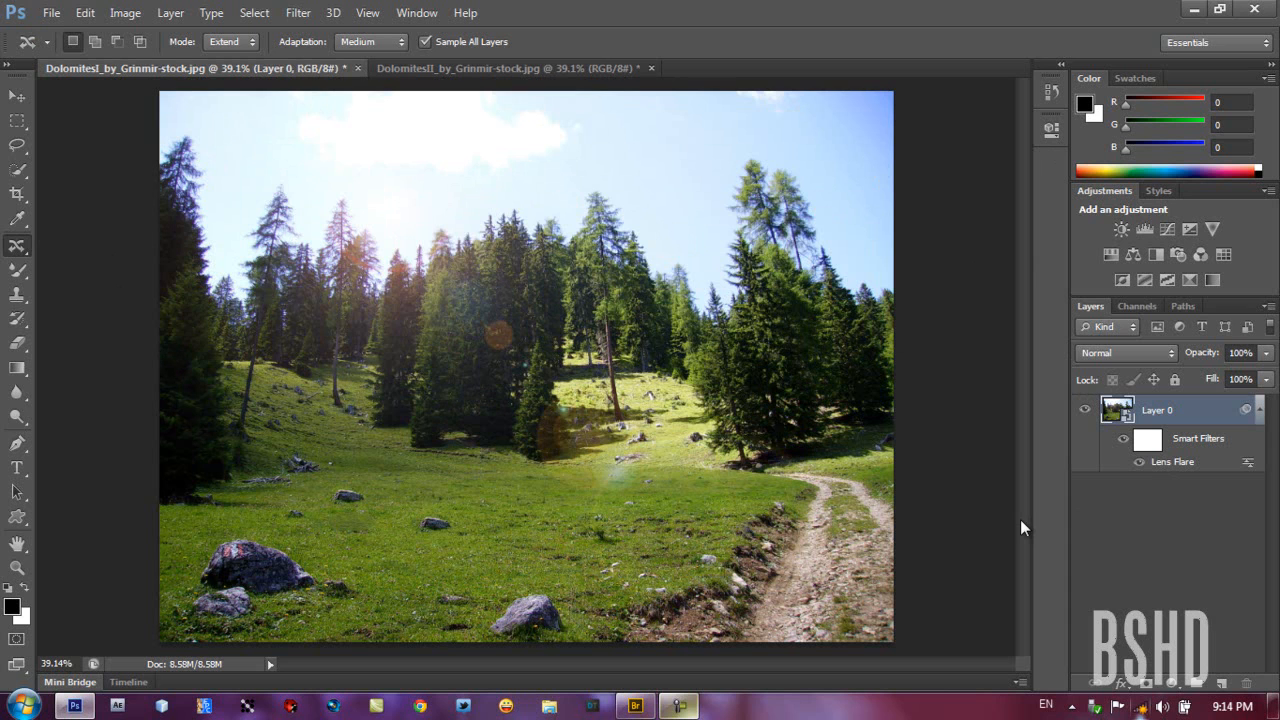
pyautogui.moveTo(1176, 280)
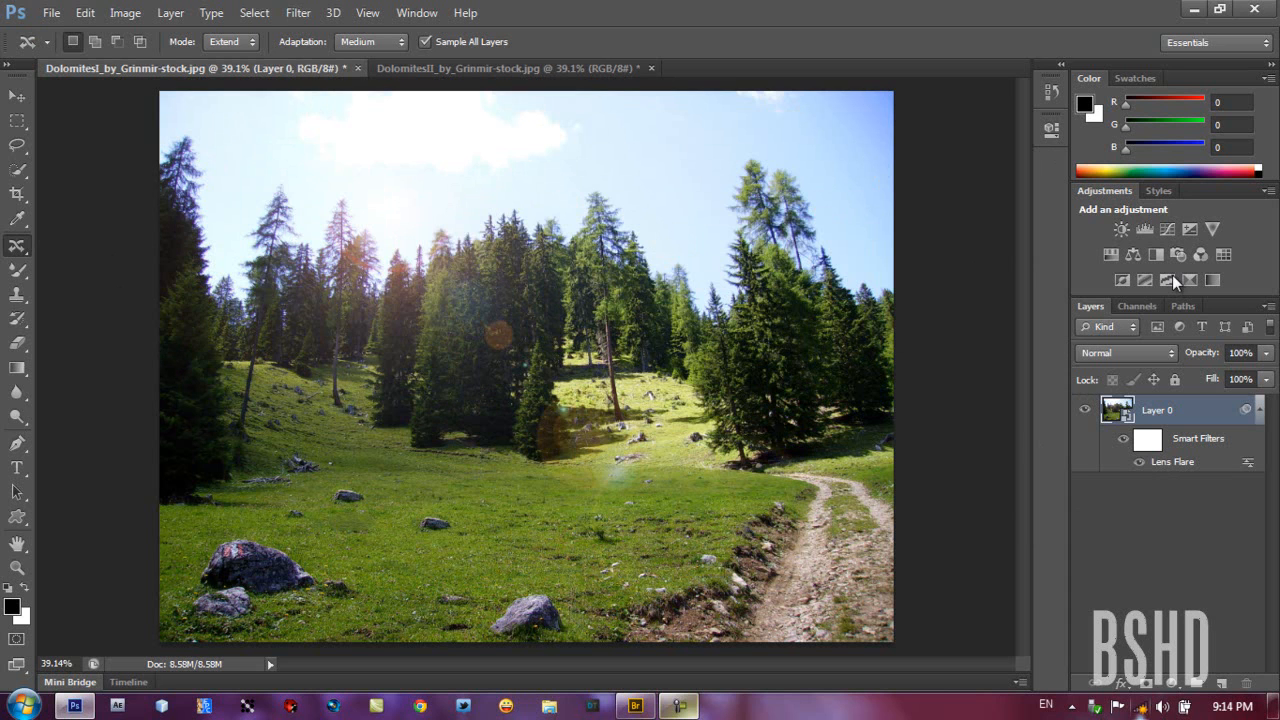
pyautogui.moveTo(996, 308)
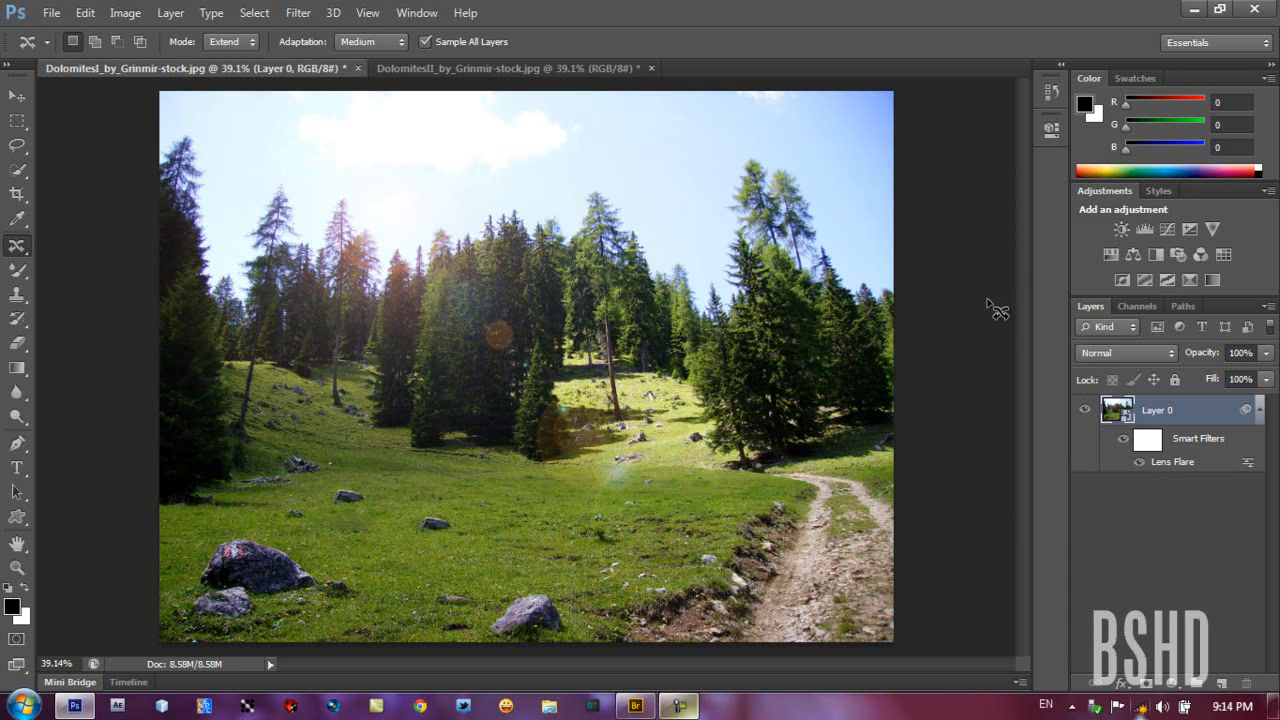